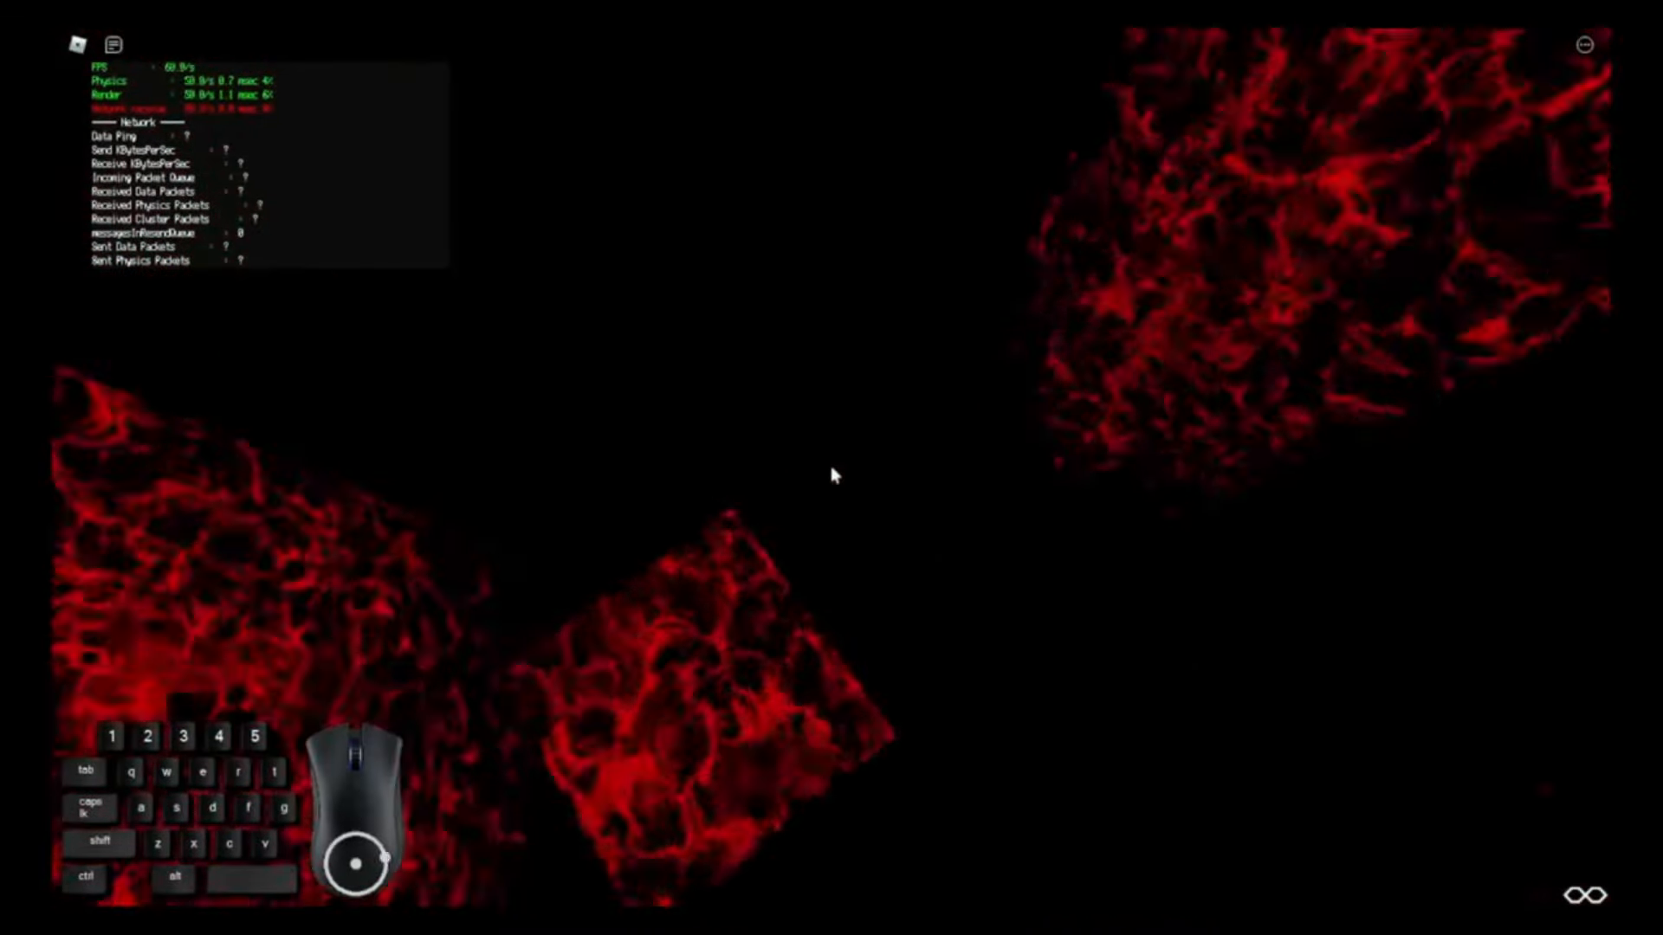
Walk the avatar forward through the dark red-veined cavern until the Questions card appears
key(w)
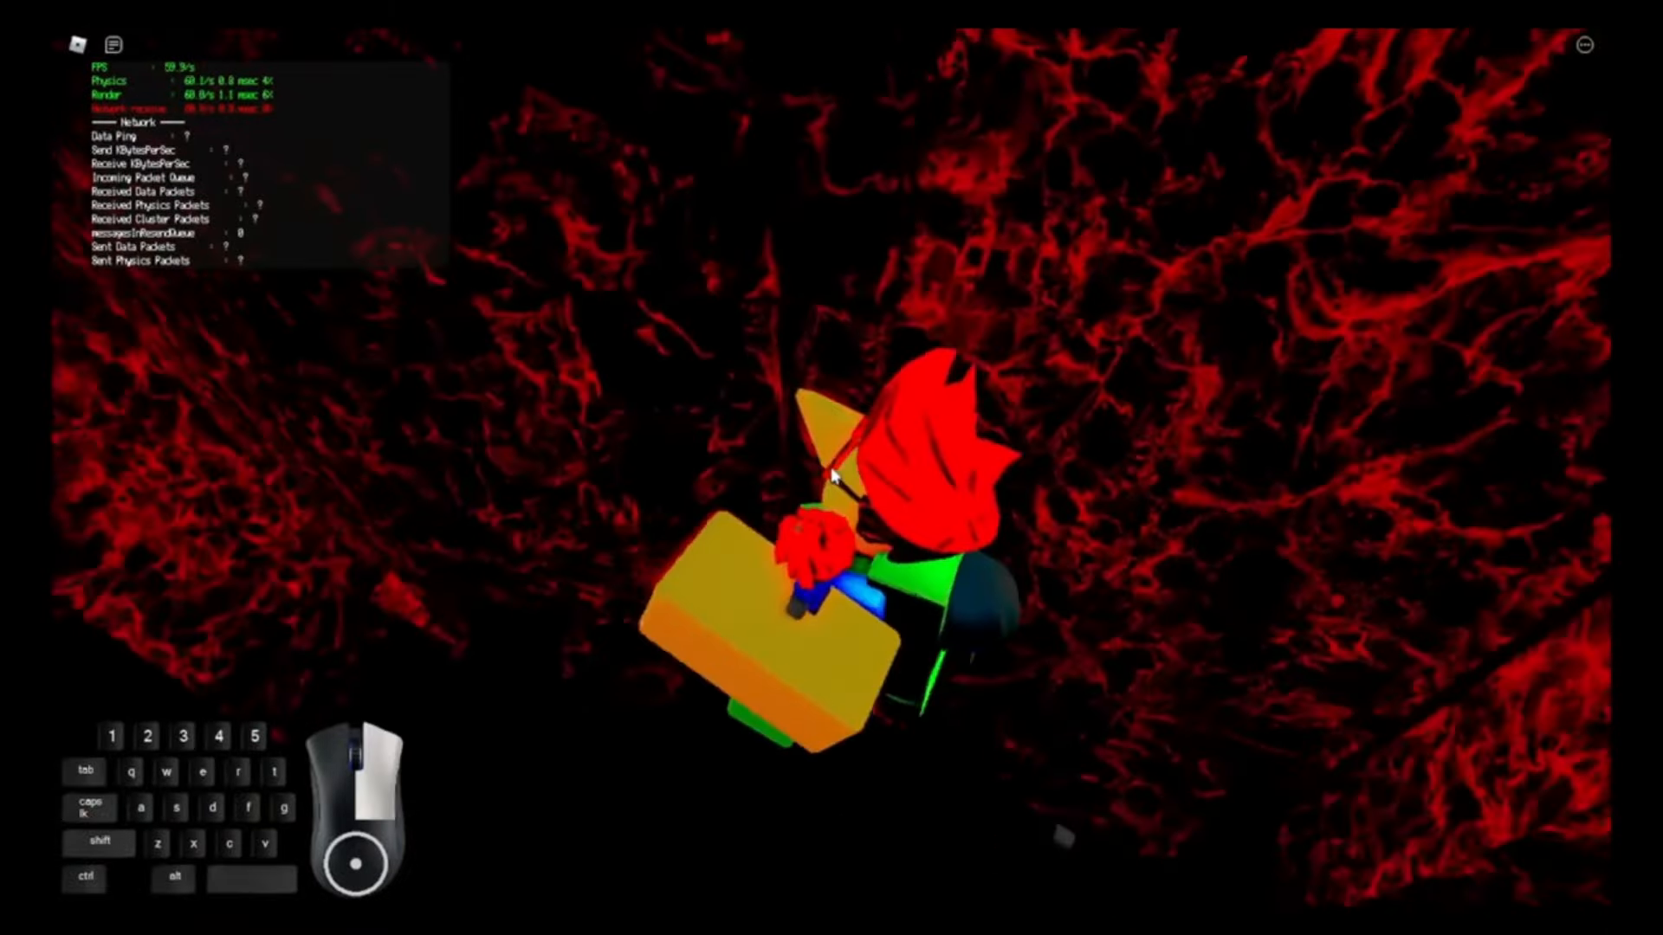
key(w)
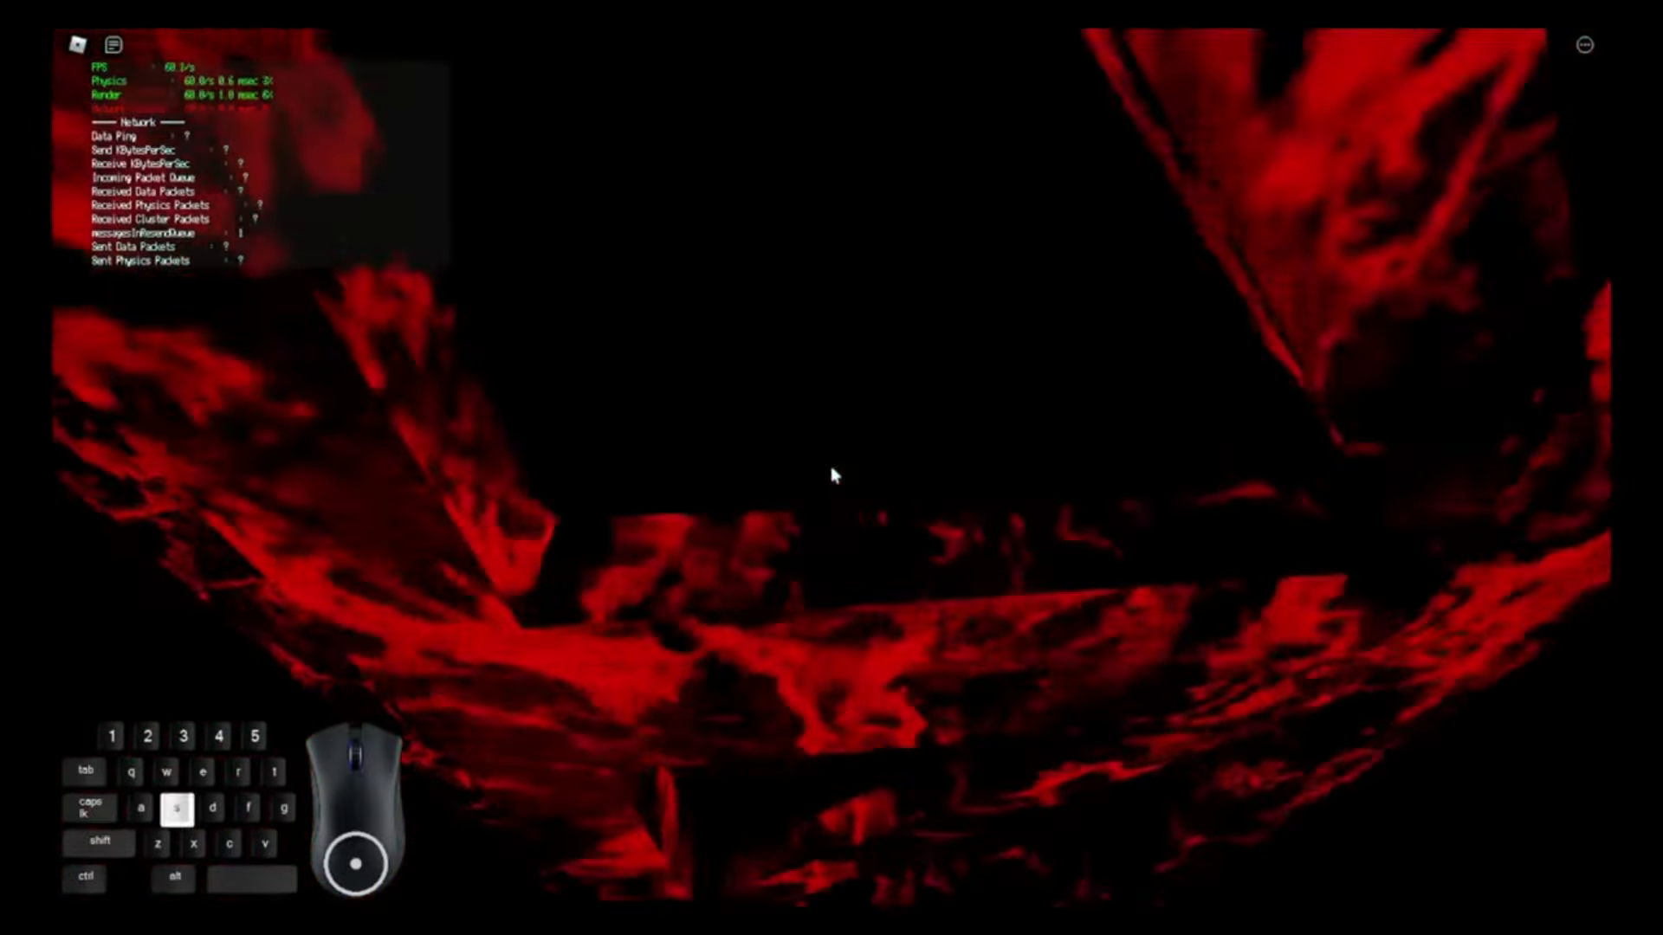
key(a)
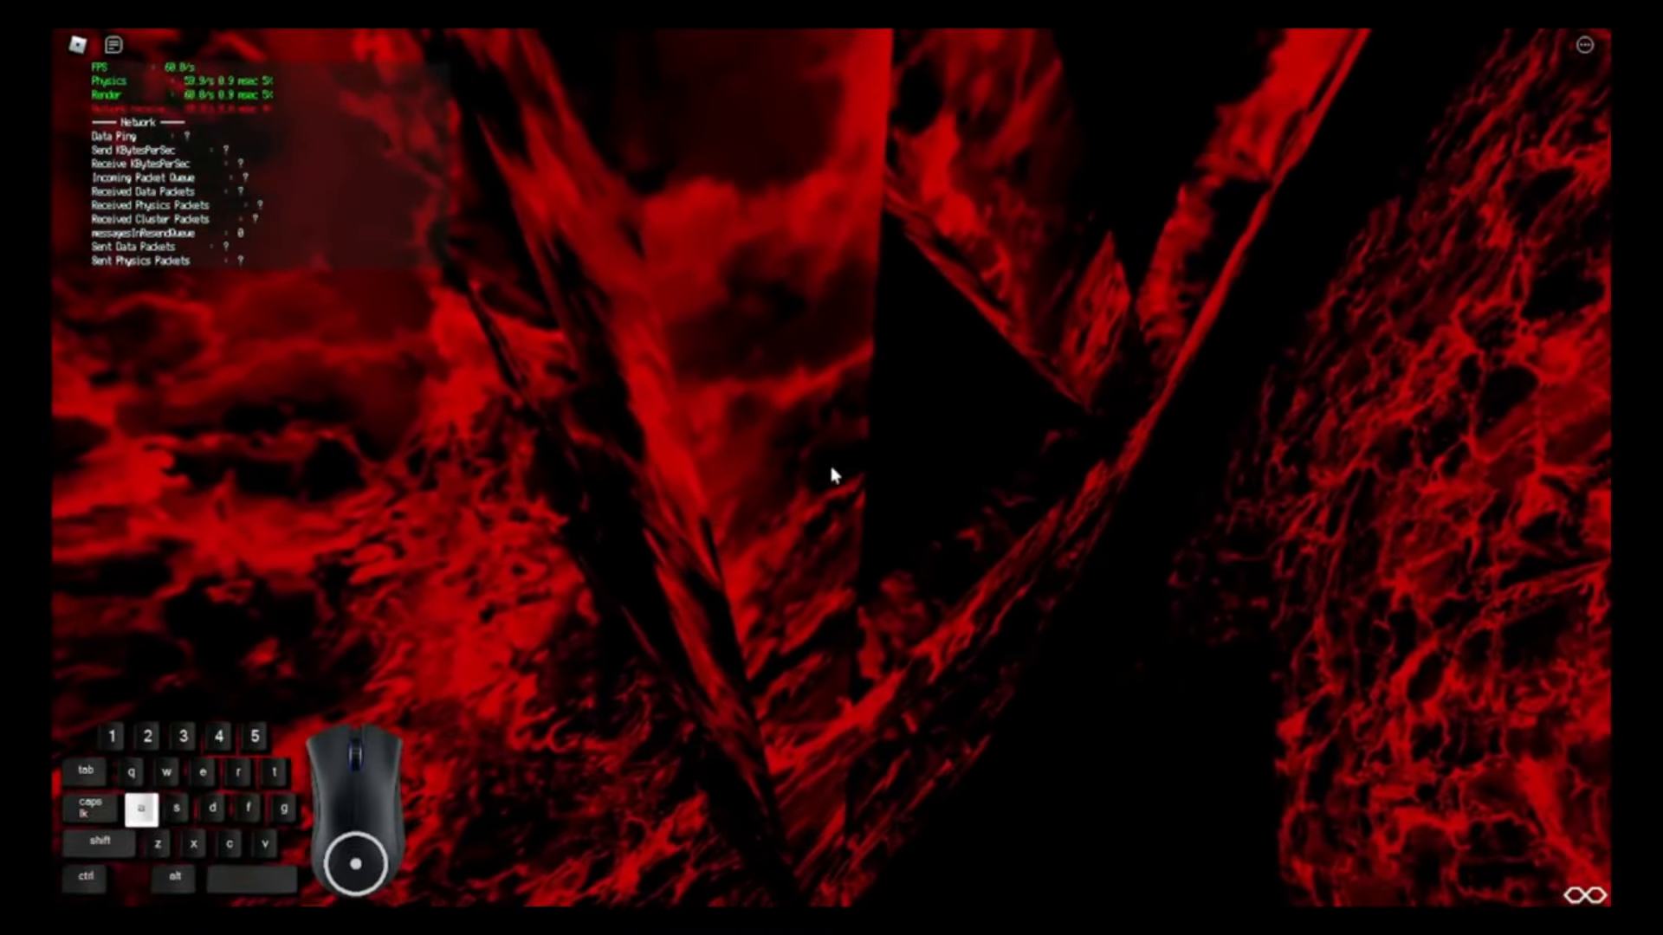
key(w)
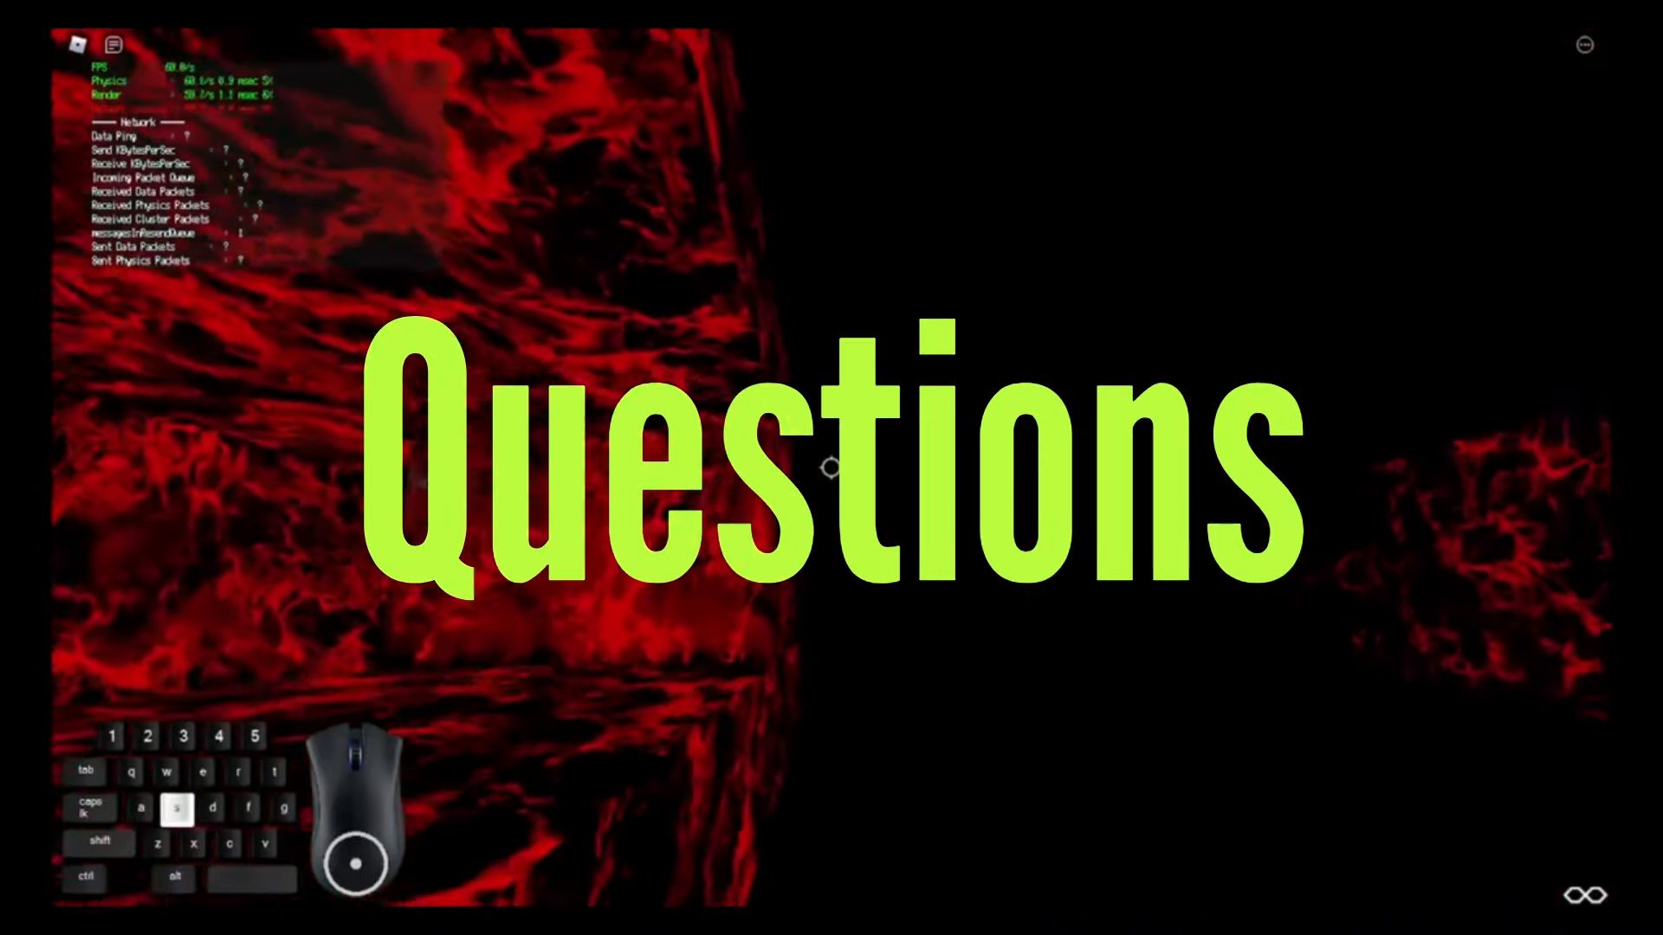
Move out of the red cavern into the blue, magenta and green neon corridor
key(d)
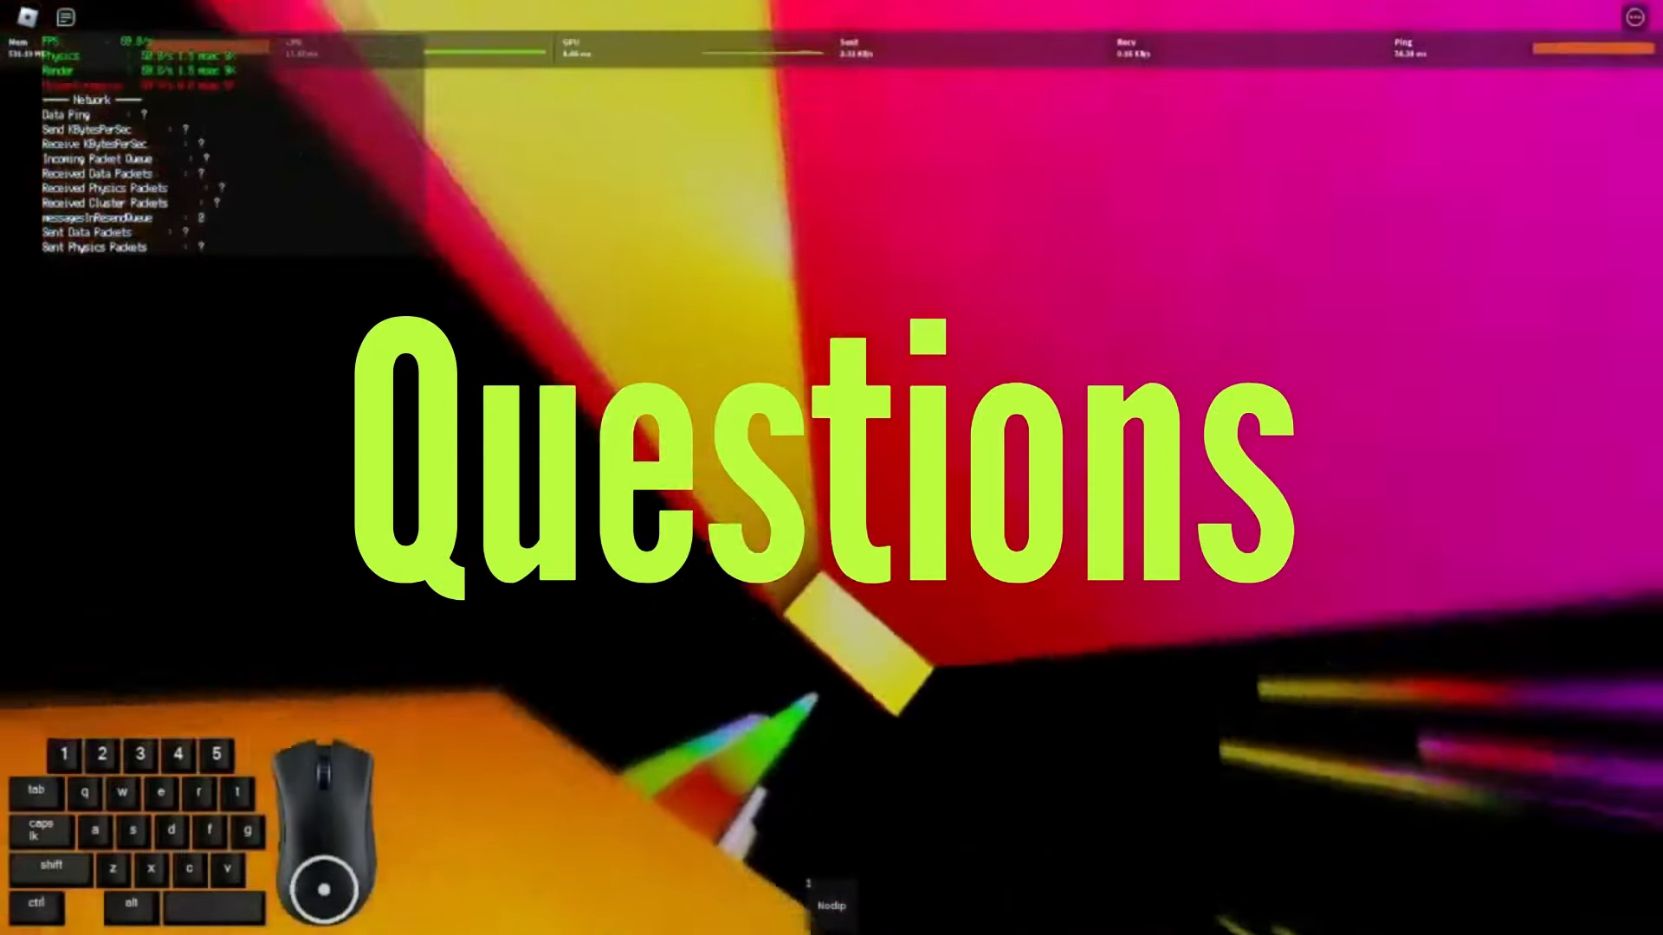
key(a)
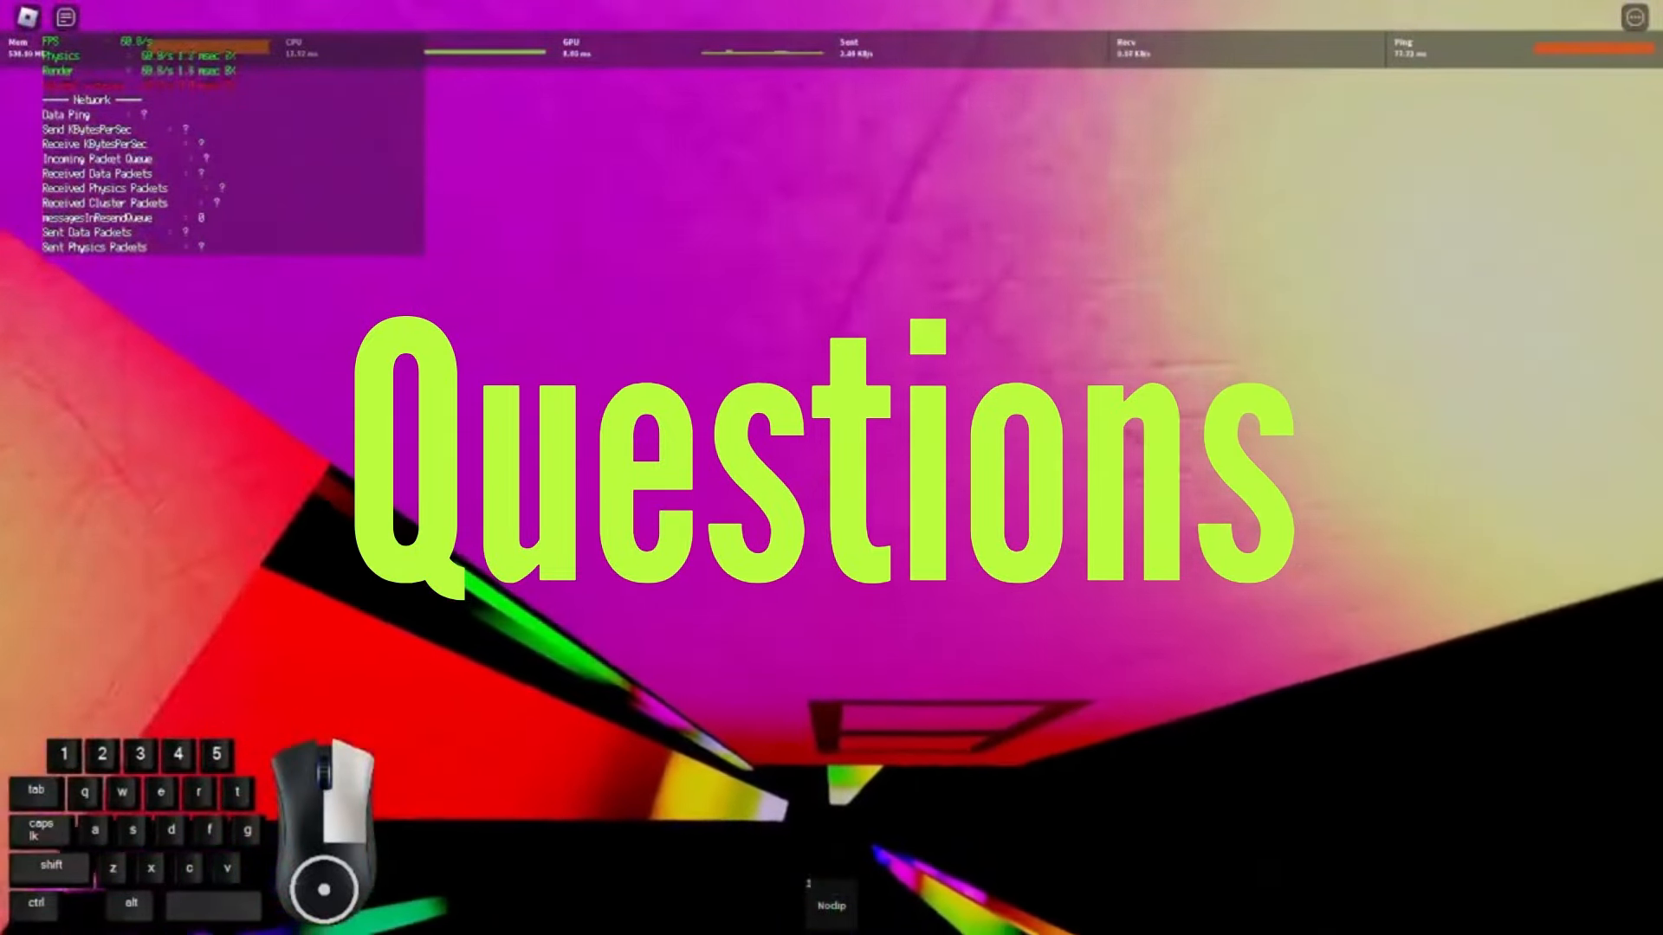
key(w)
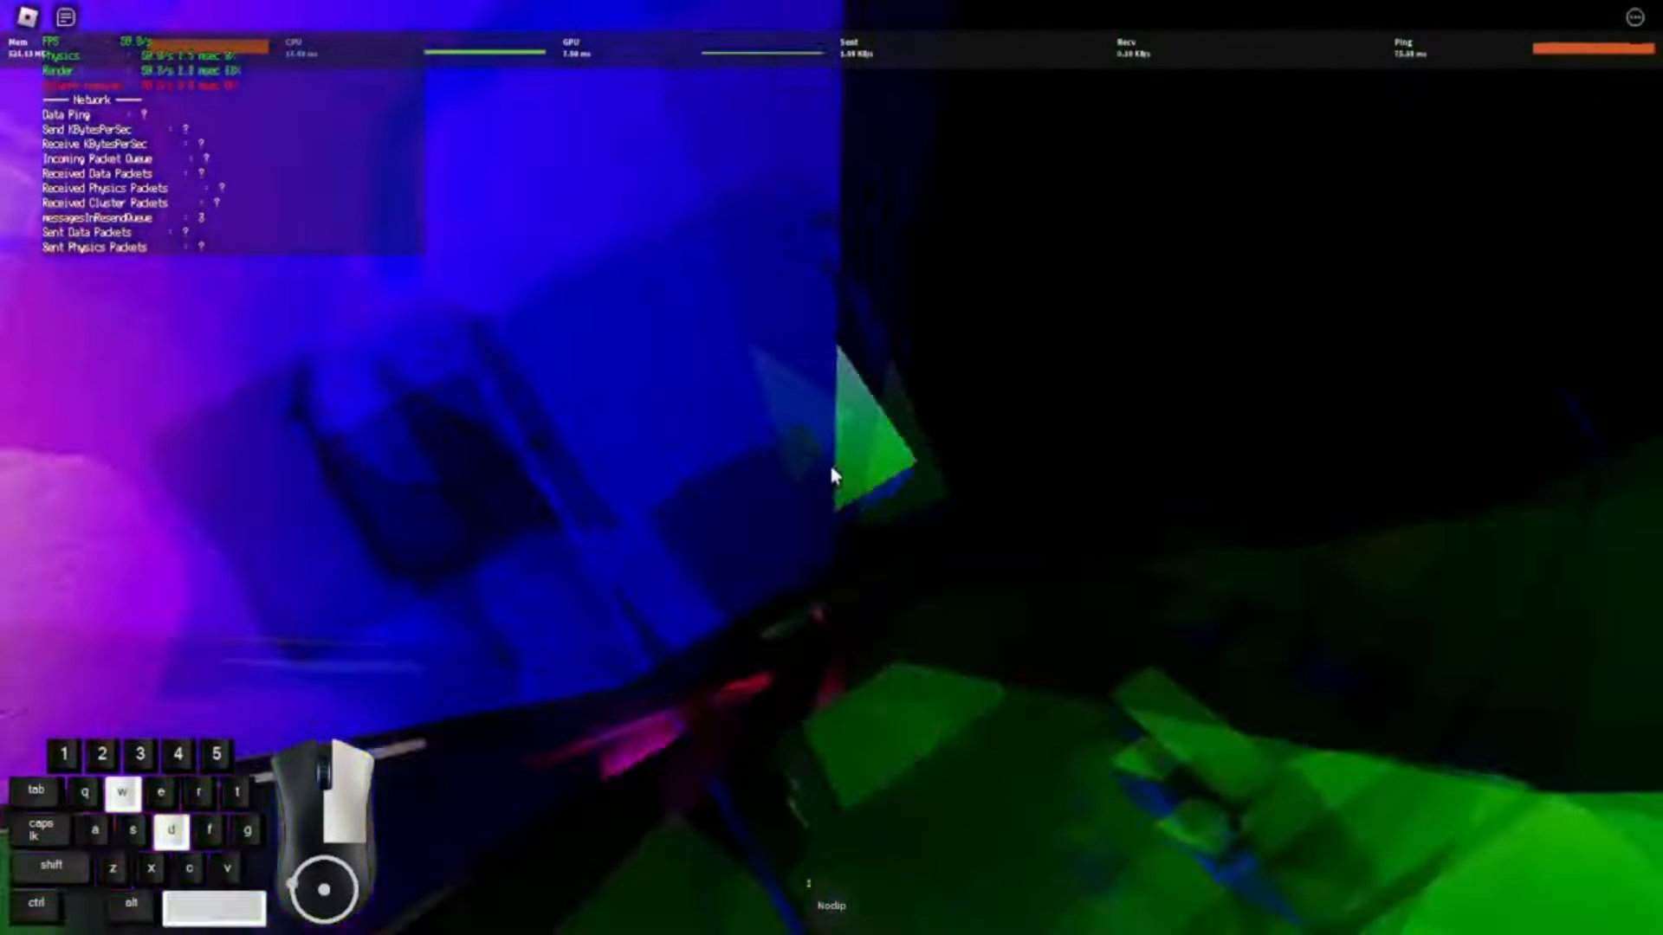
Cross the colourful blocks past the rainbow pillar into the red studded-brick corridor
key(s)
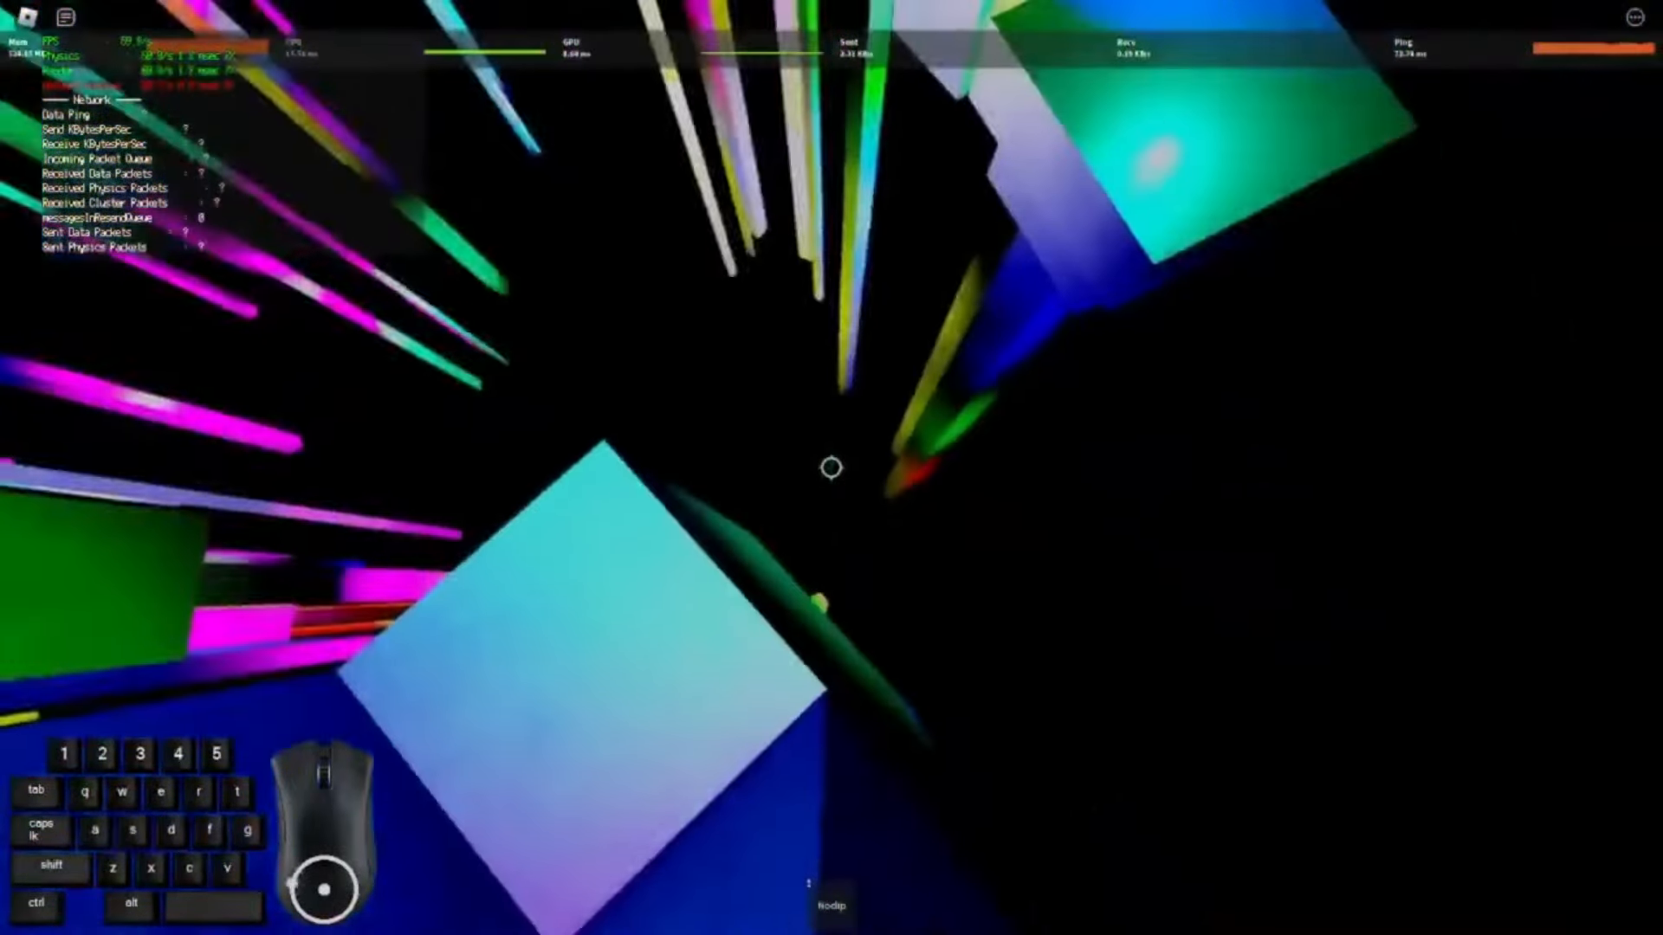
key(d)
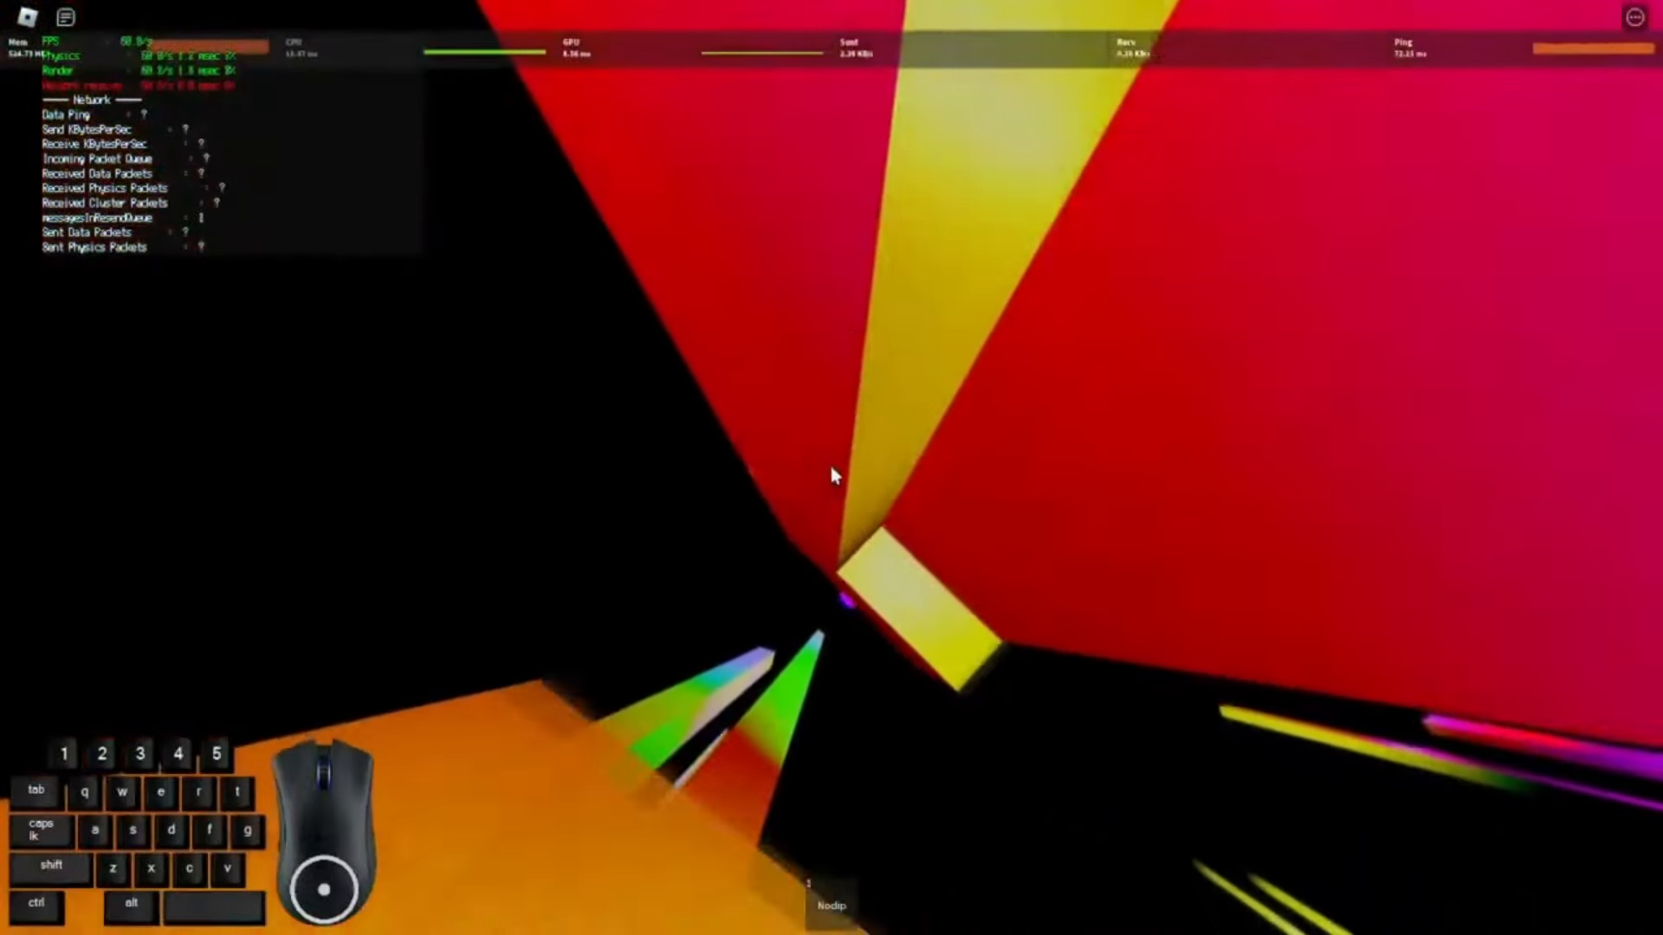
key(w)
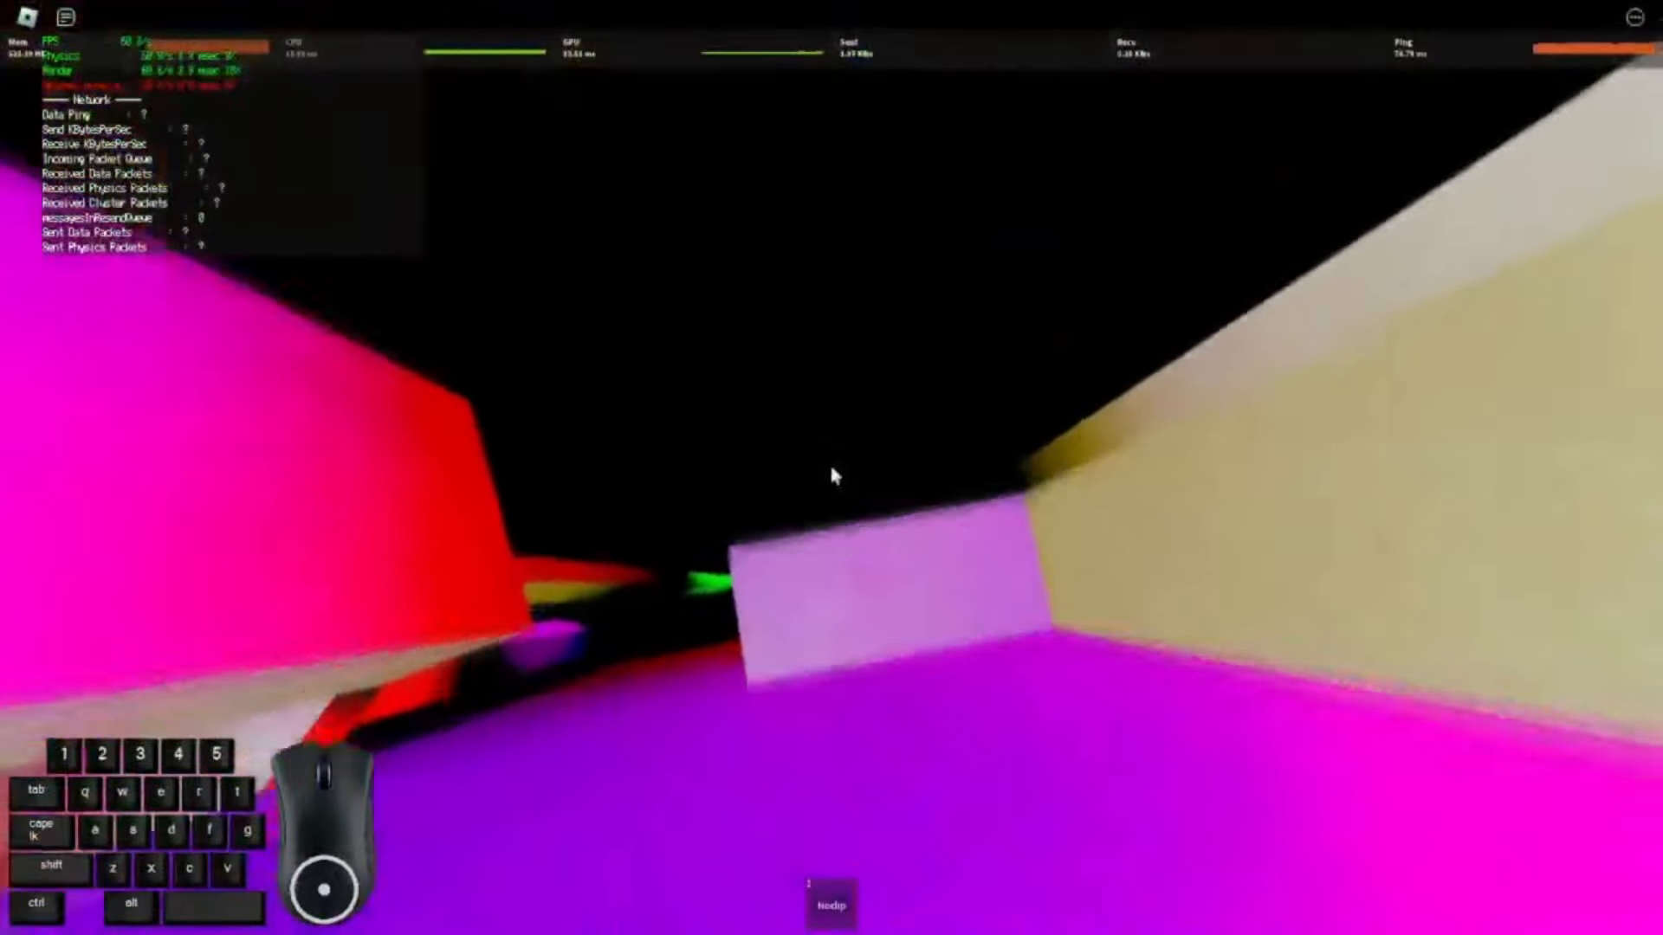
key(a)
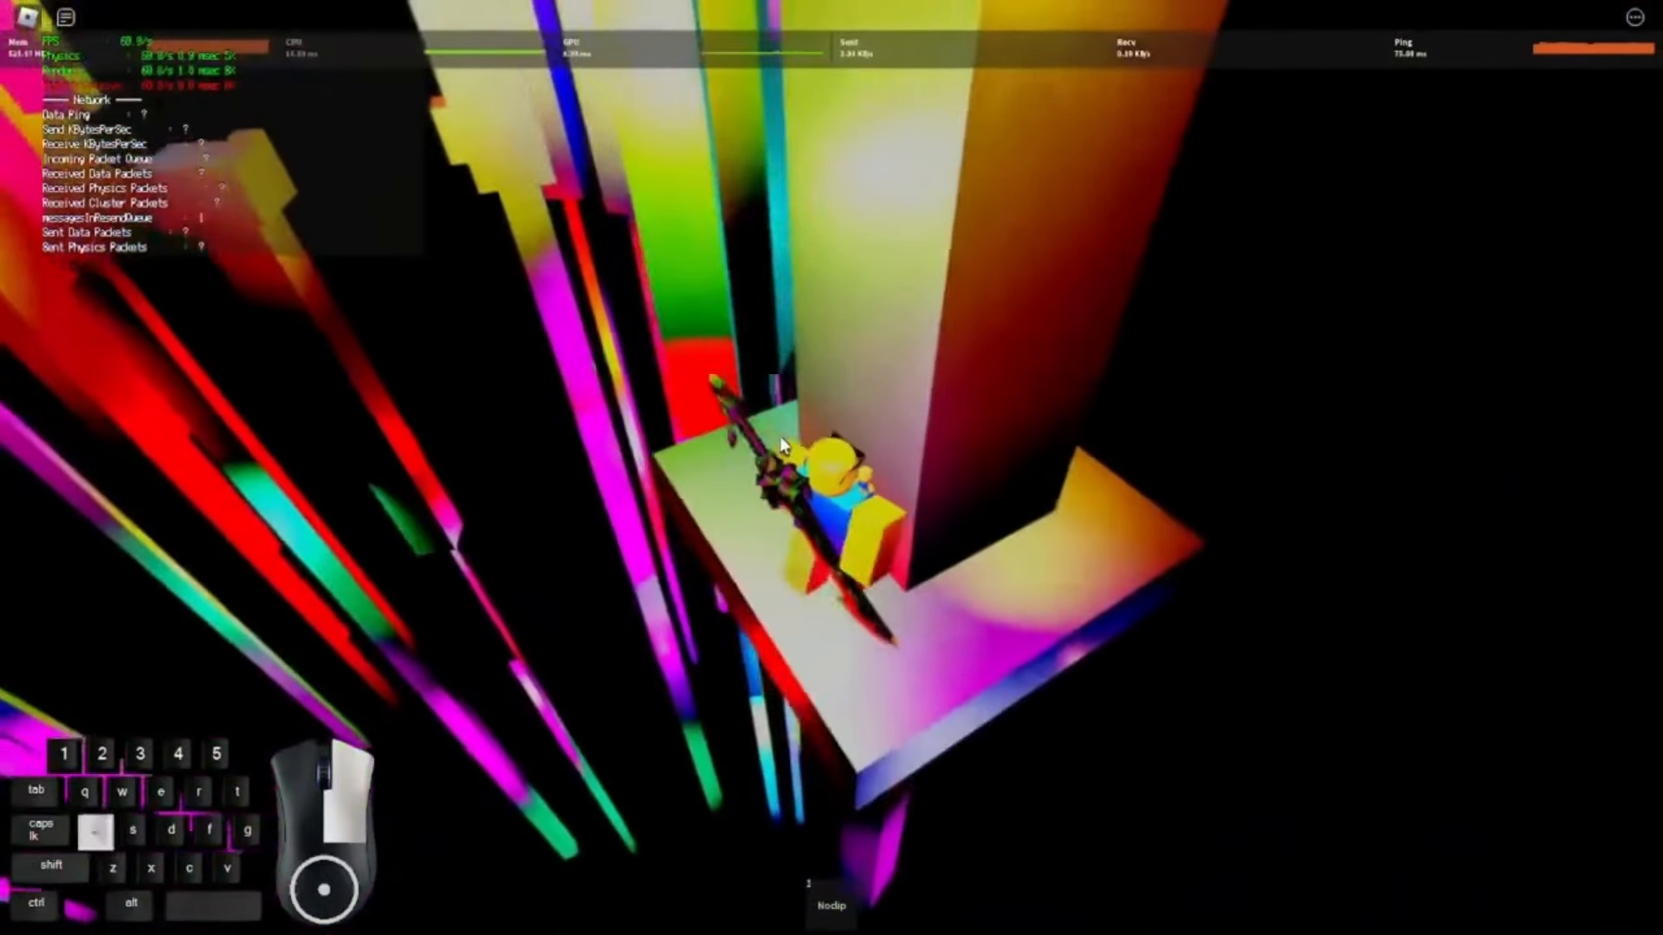
key(a)
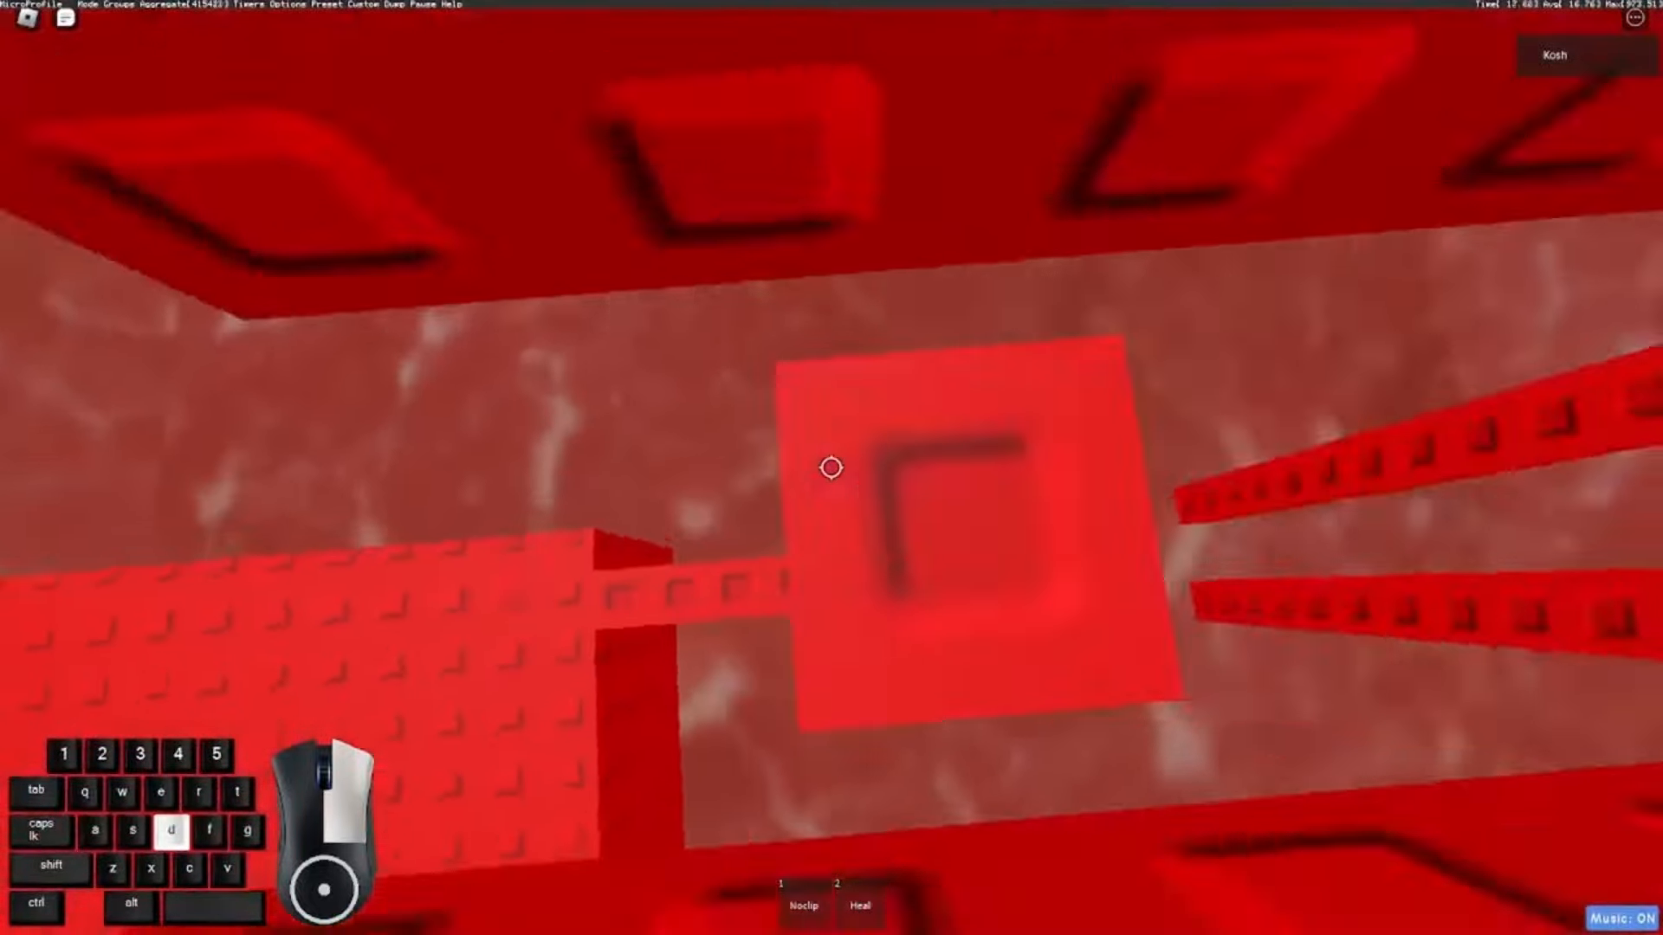
Parkour up the lower red brick tower, weaving forward and right between ledges
key(w)
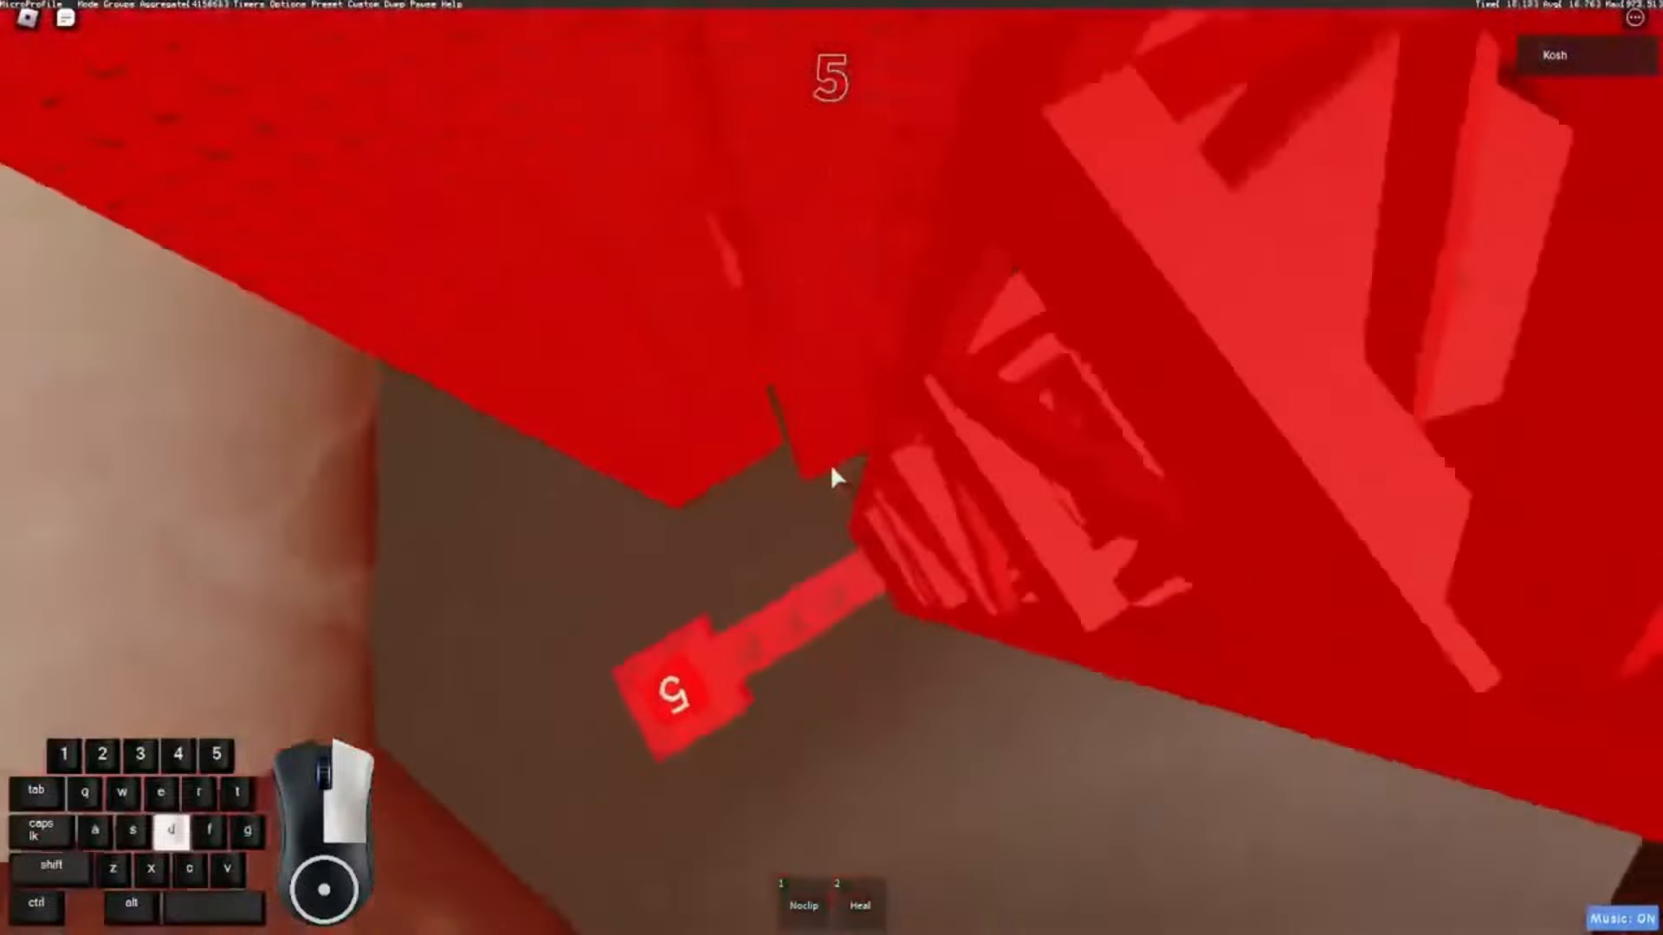
key(w)
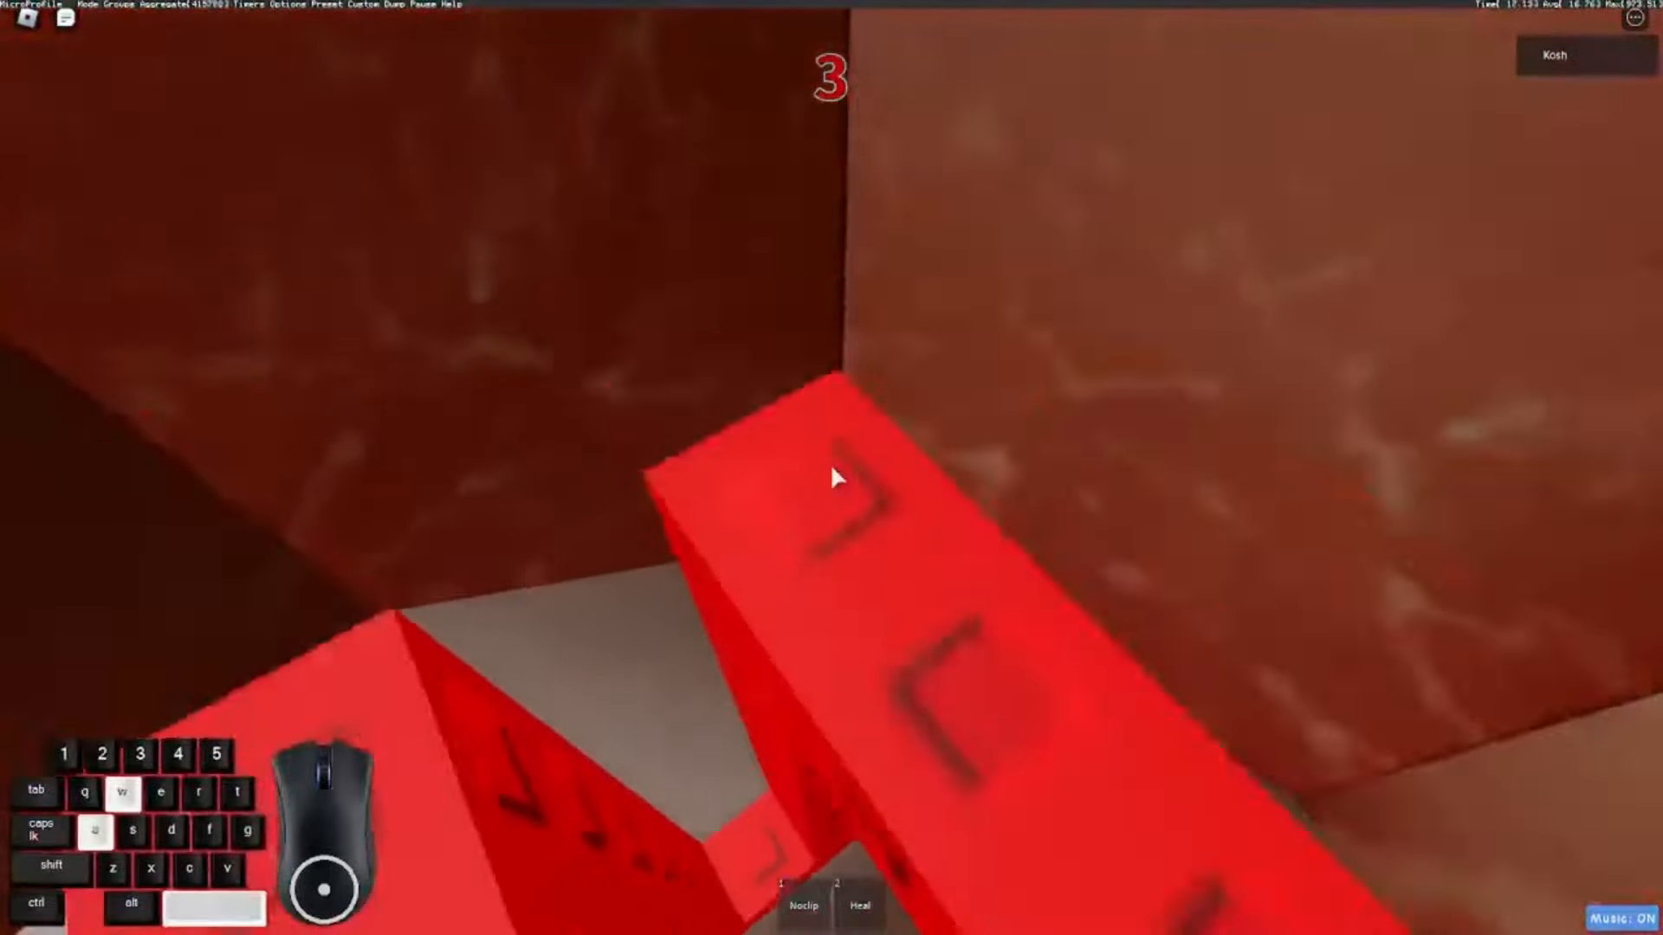
key(d)
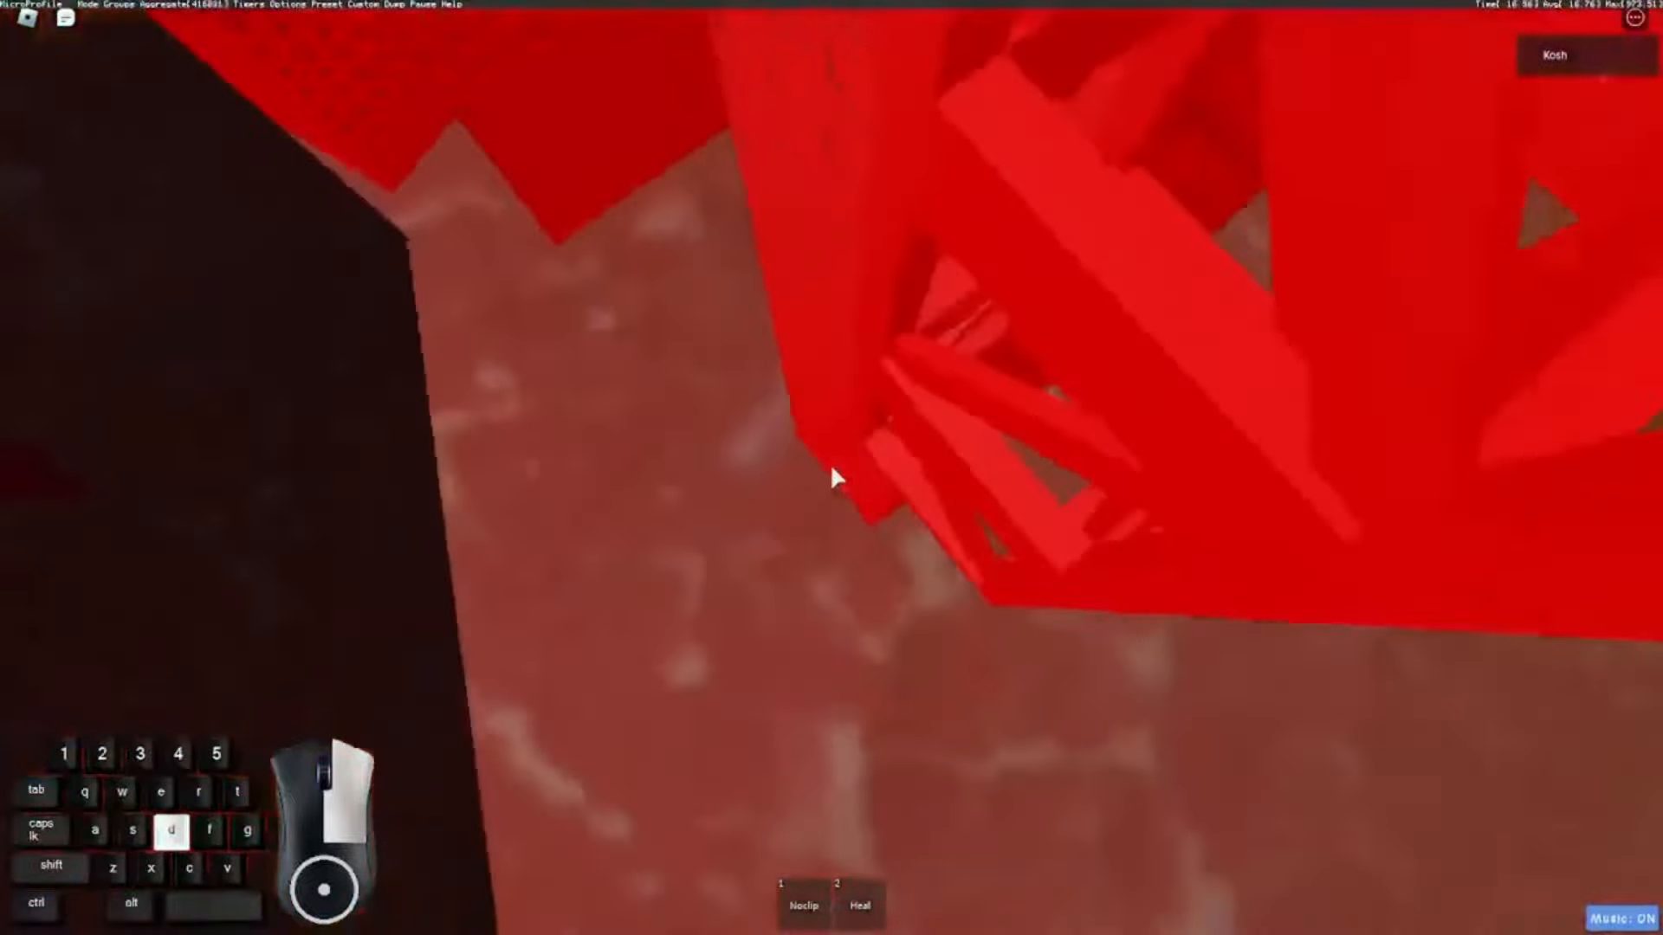
key(w)
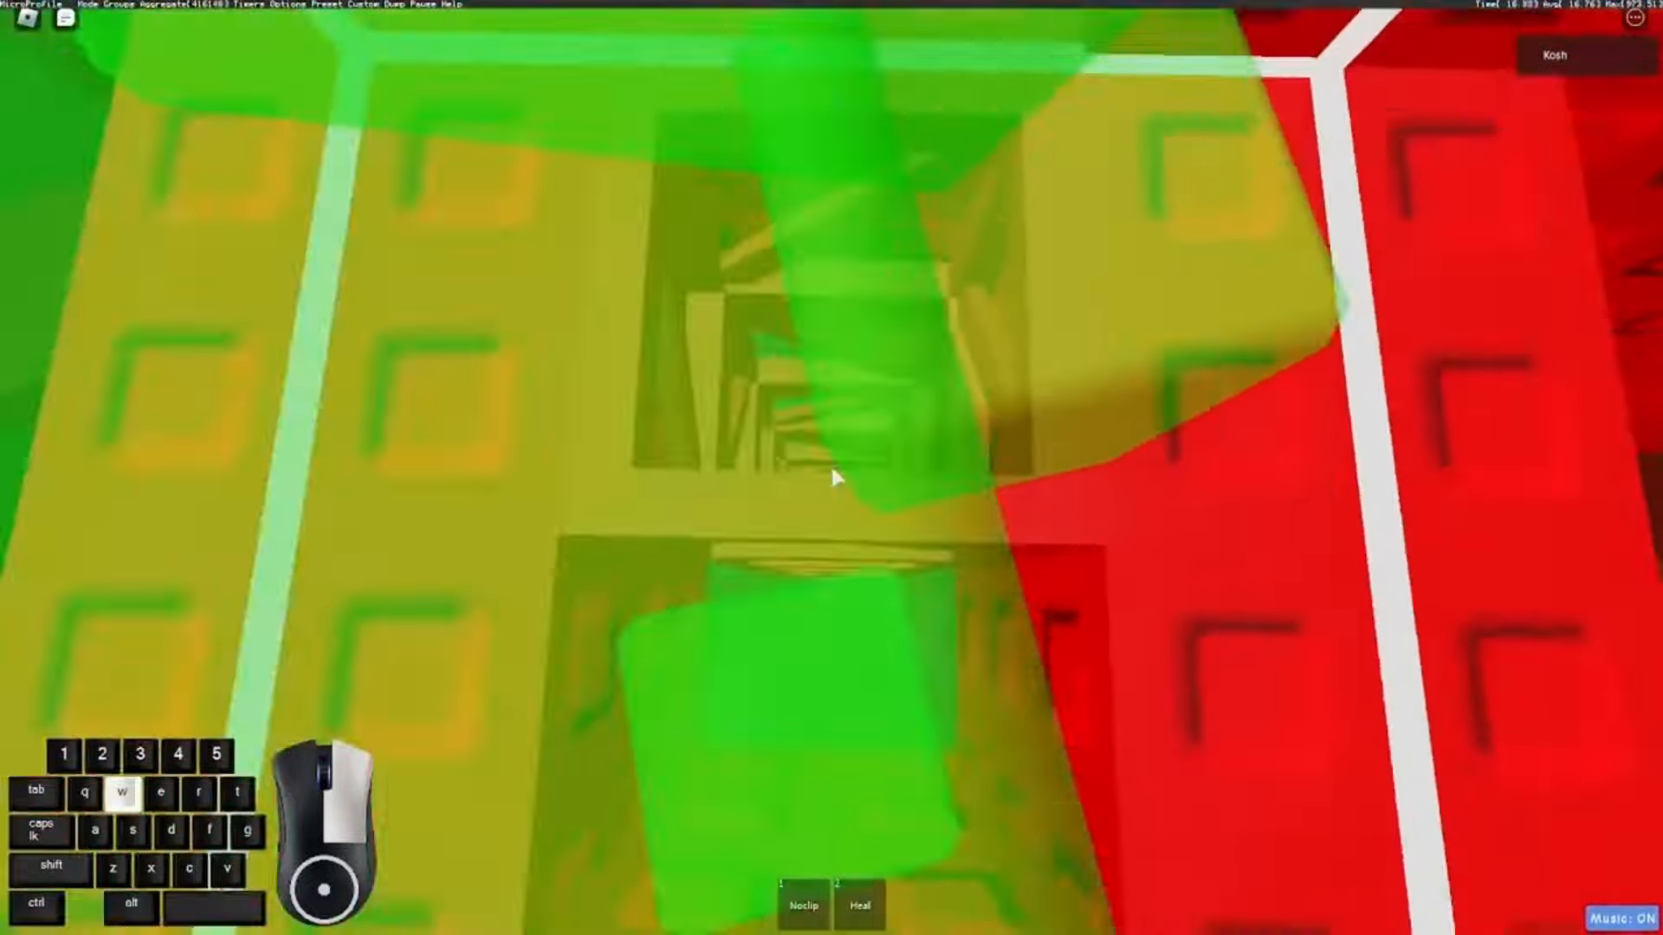
key(d)
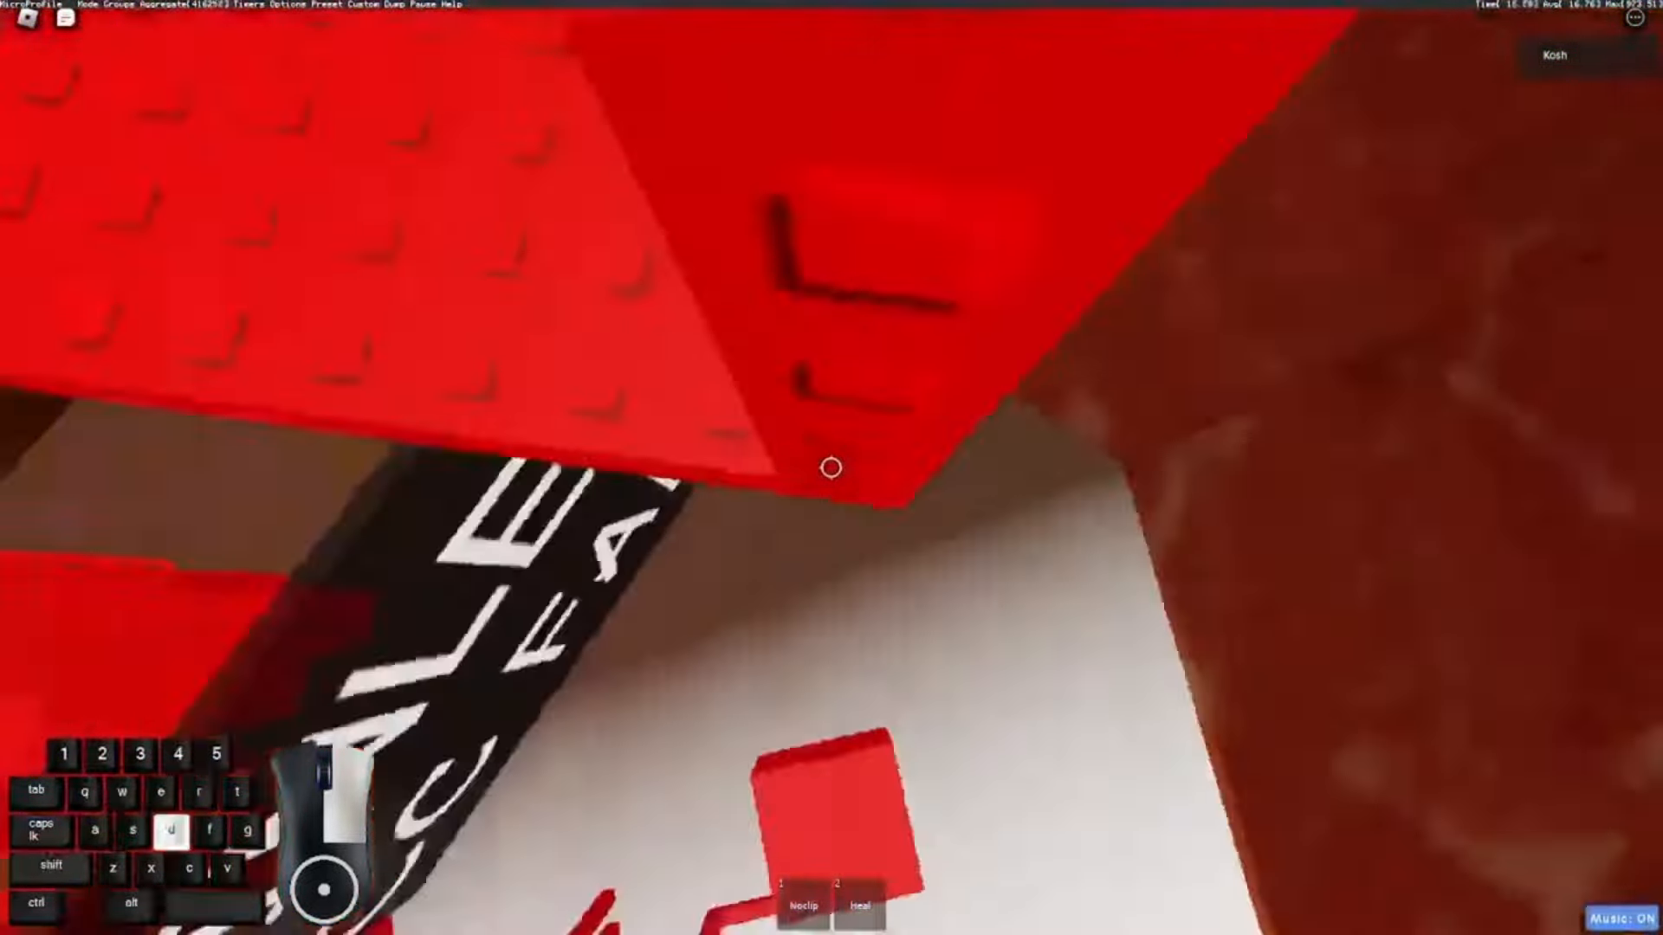
key(w)
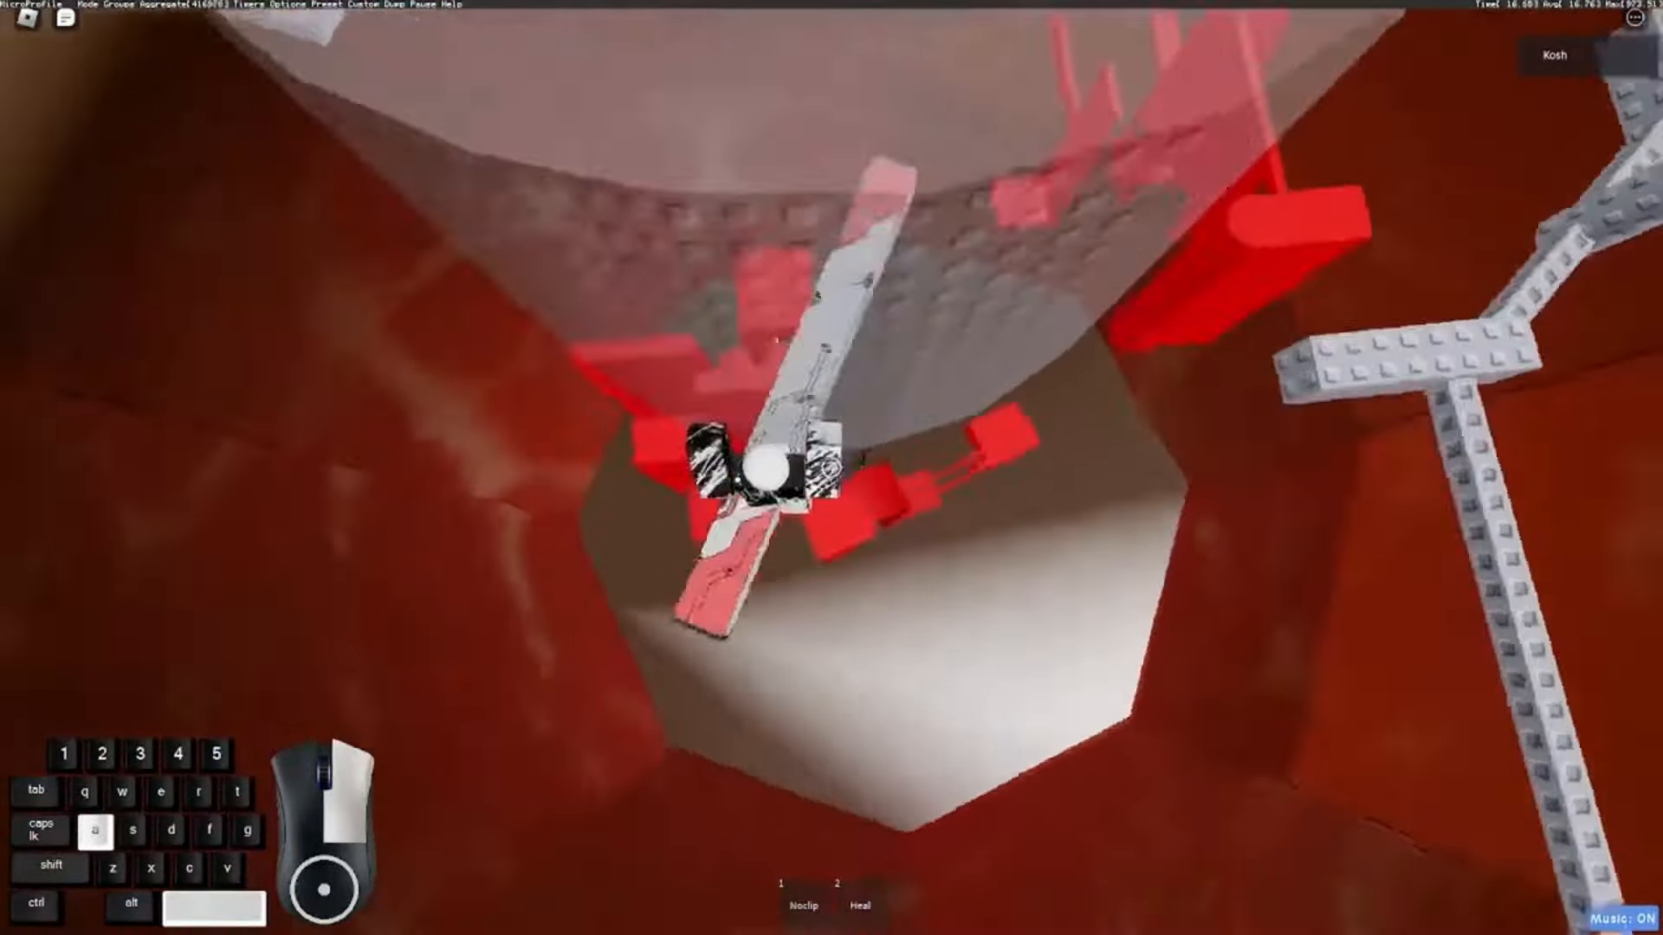
Continue up the red cavern shaft to reach the dark gray studded wall section
key(w)
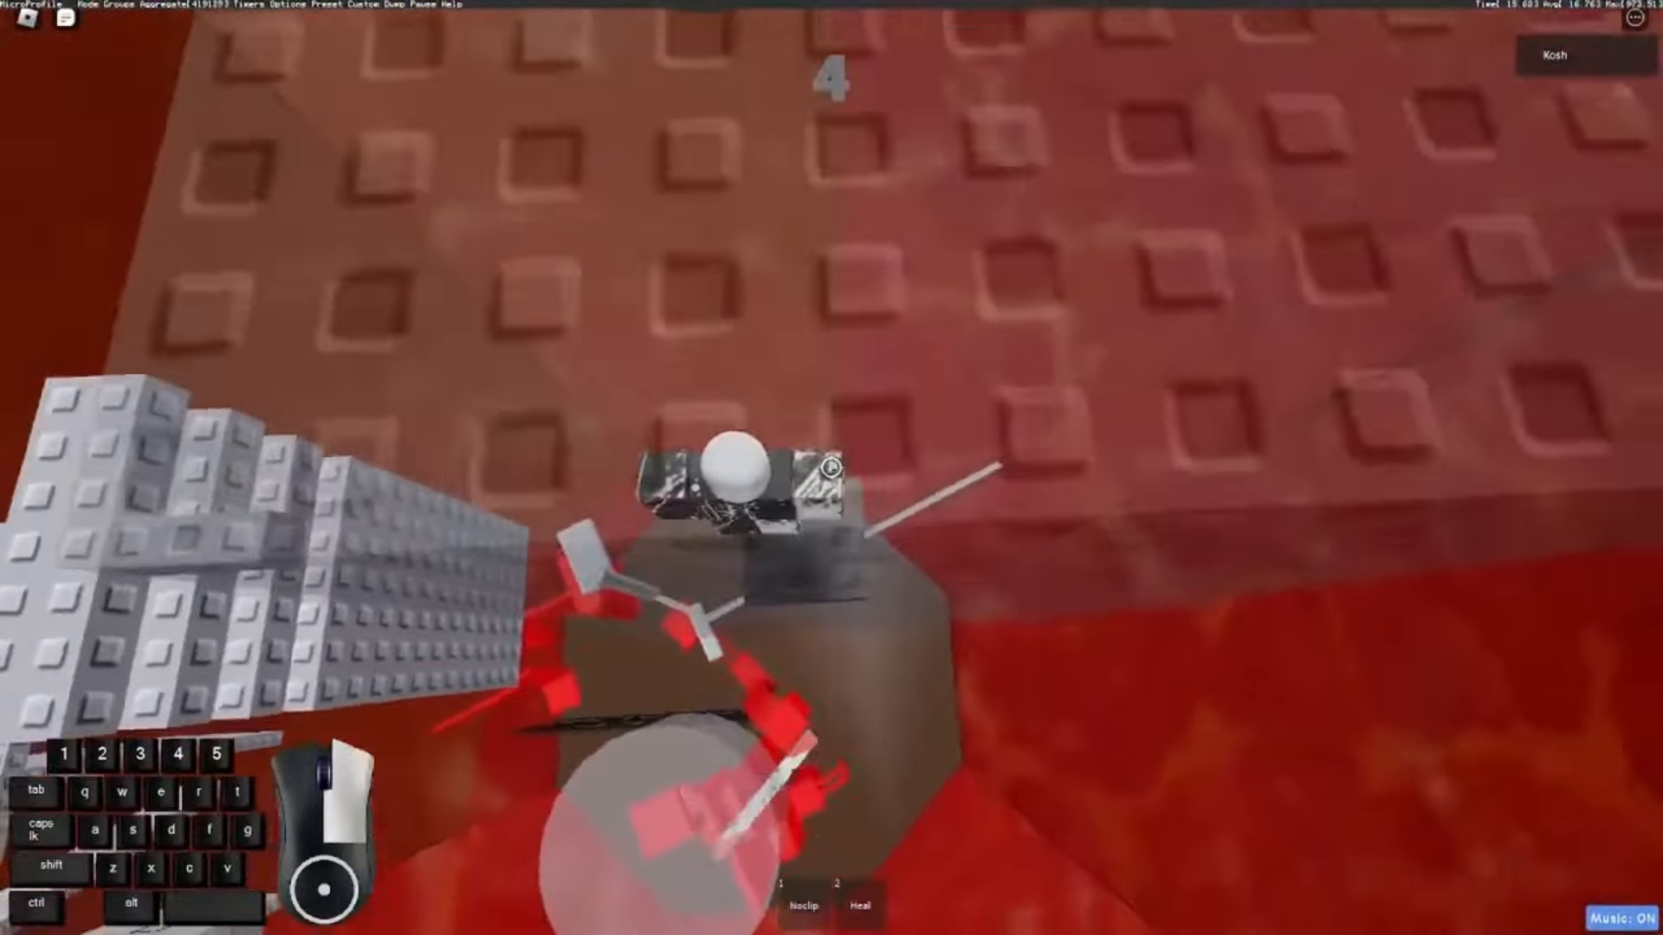
key(d)
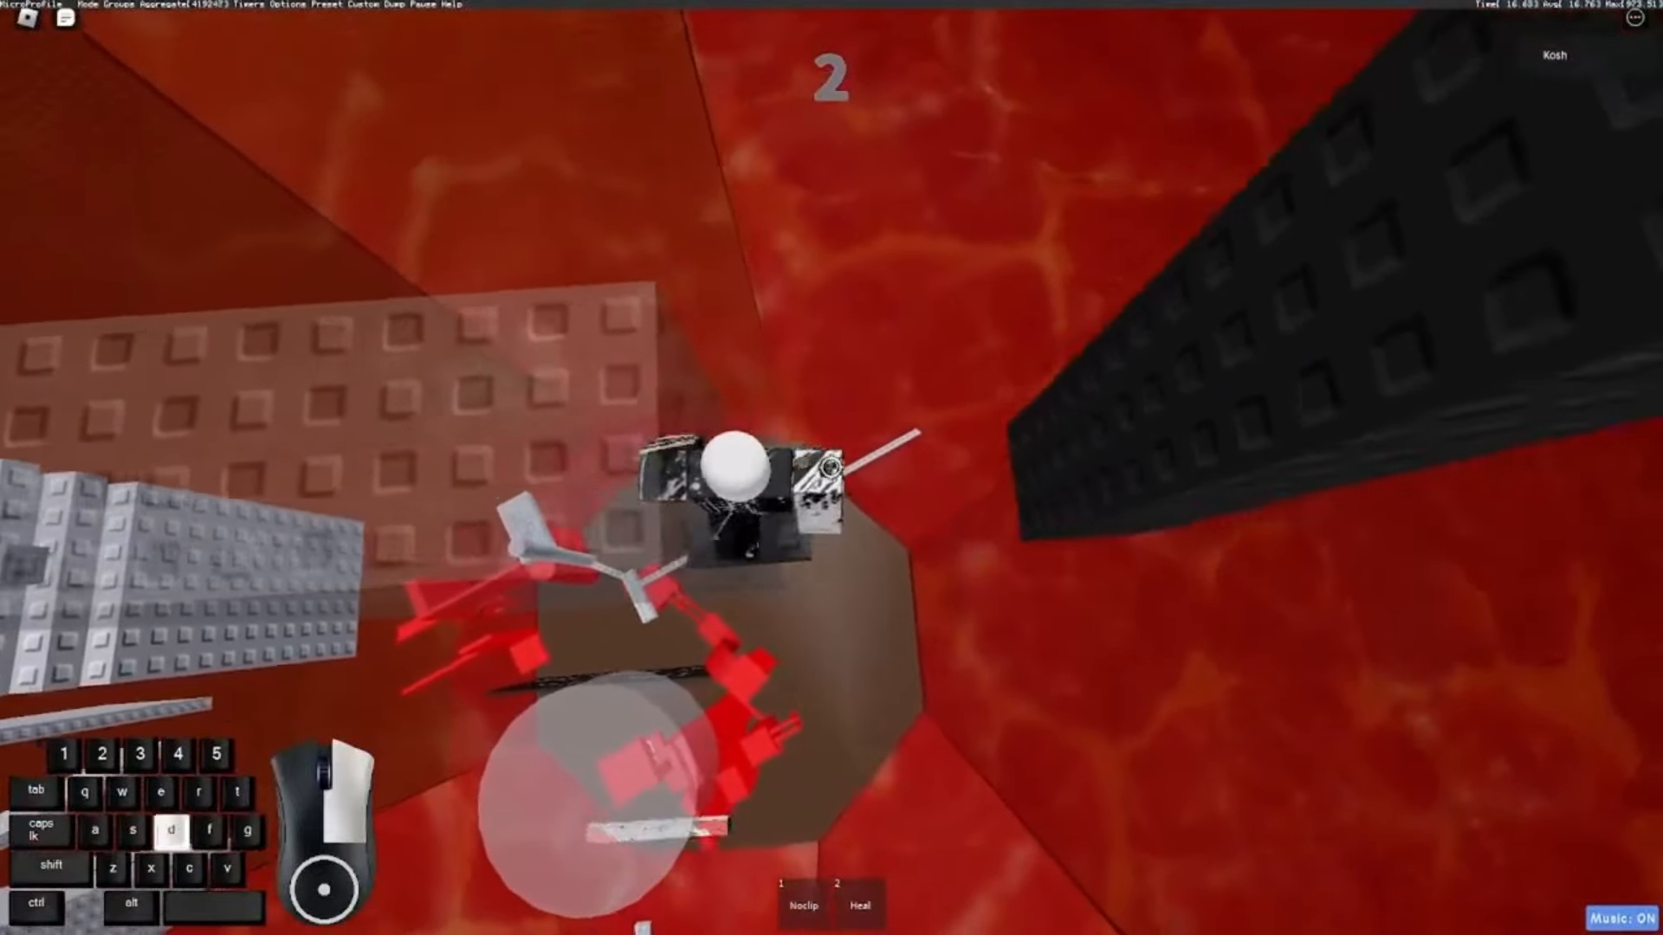
key(w)
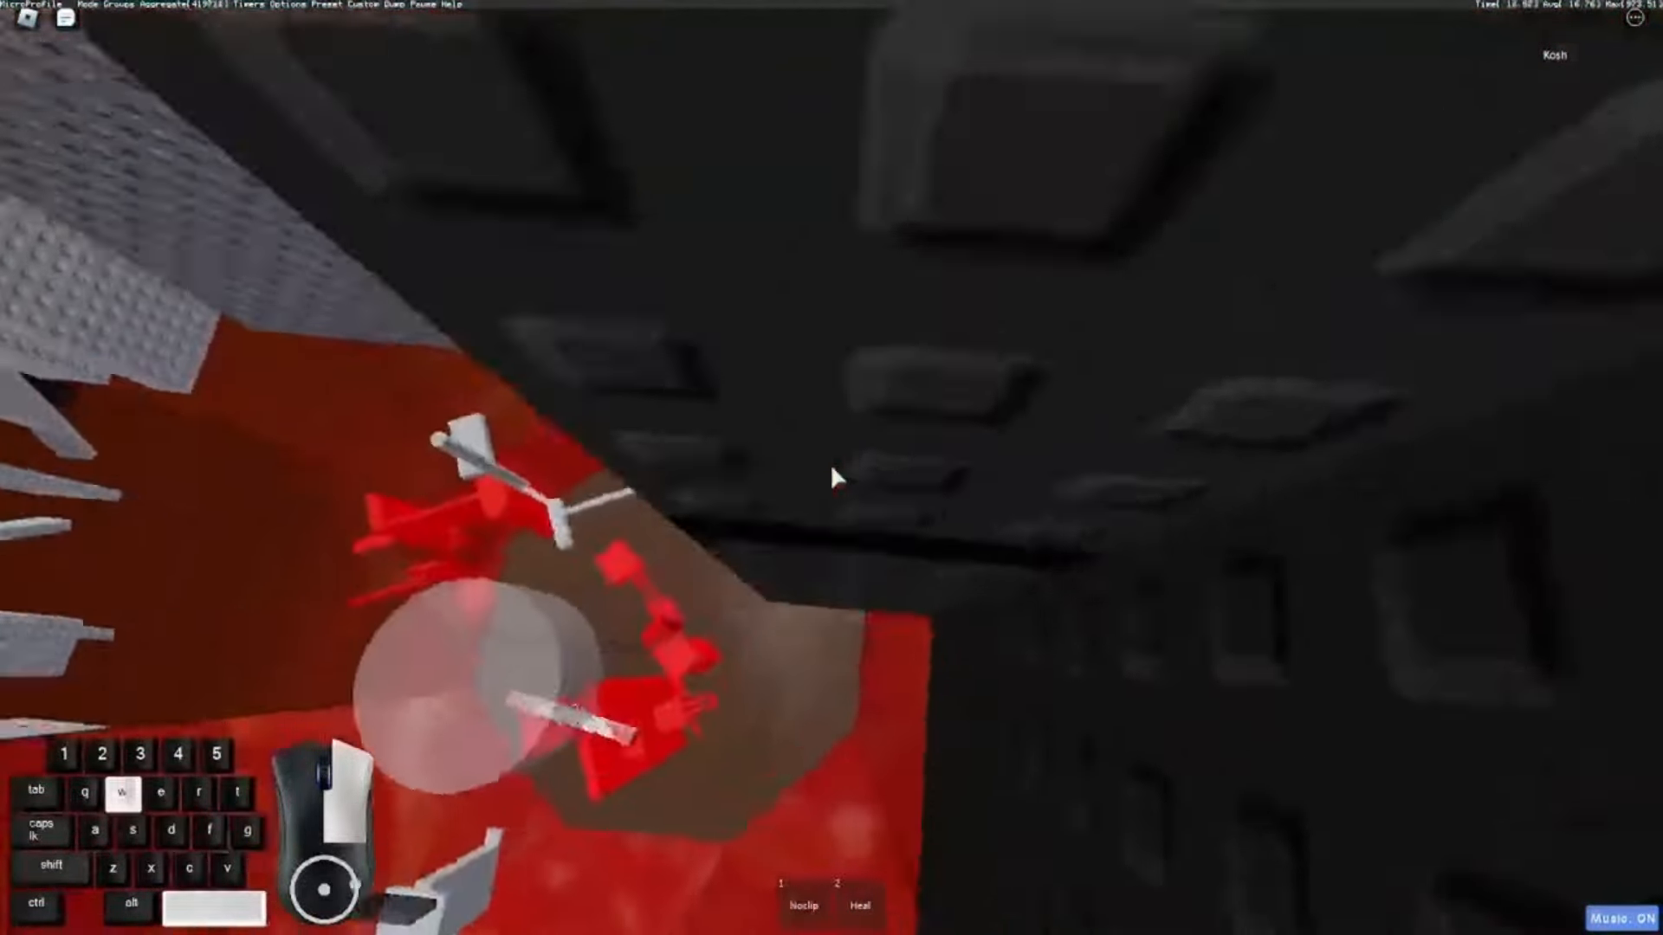
Steer right and forward onto the brown octagonal platform inside the dark studded walls
key(d)
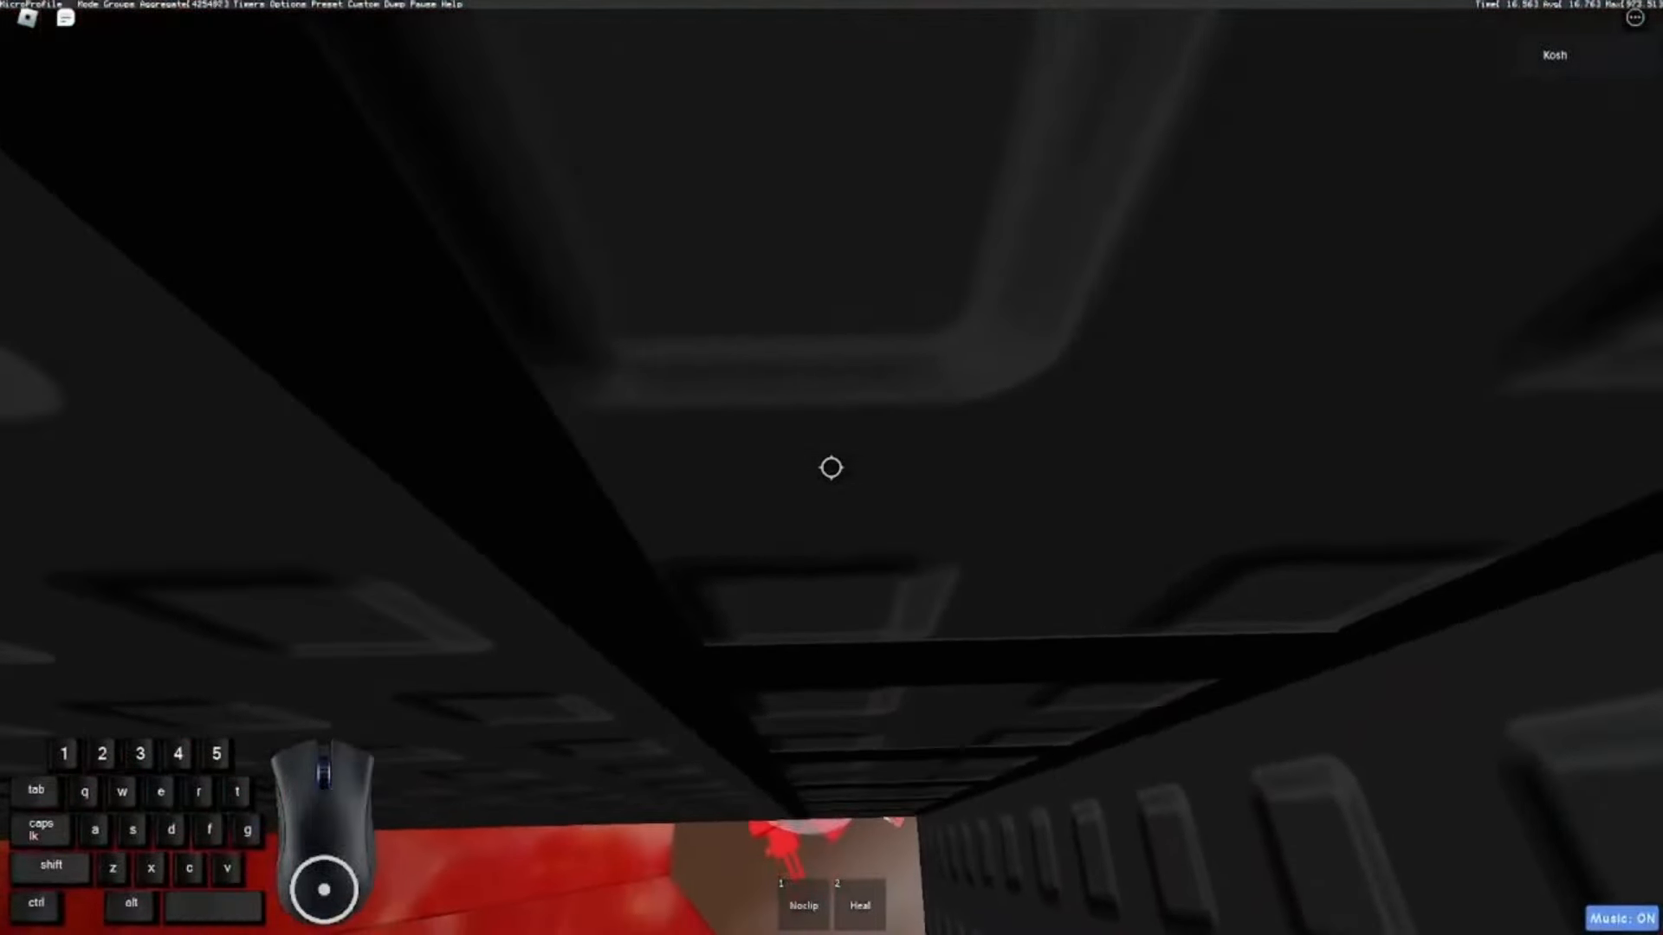
key(w)
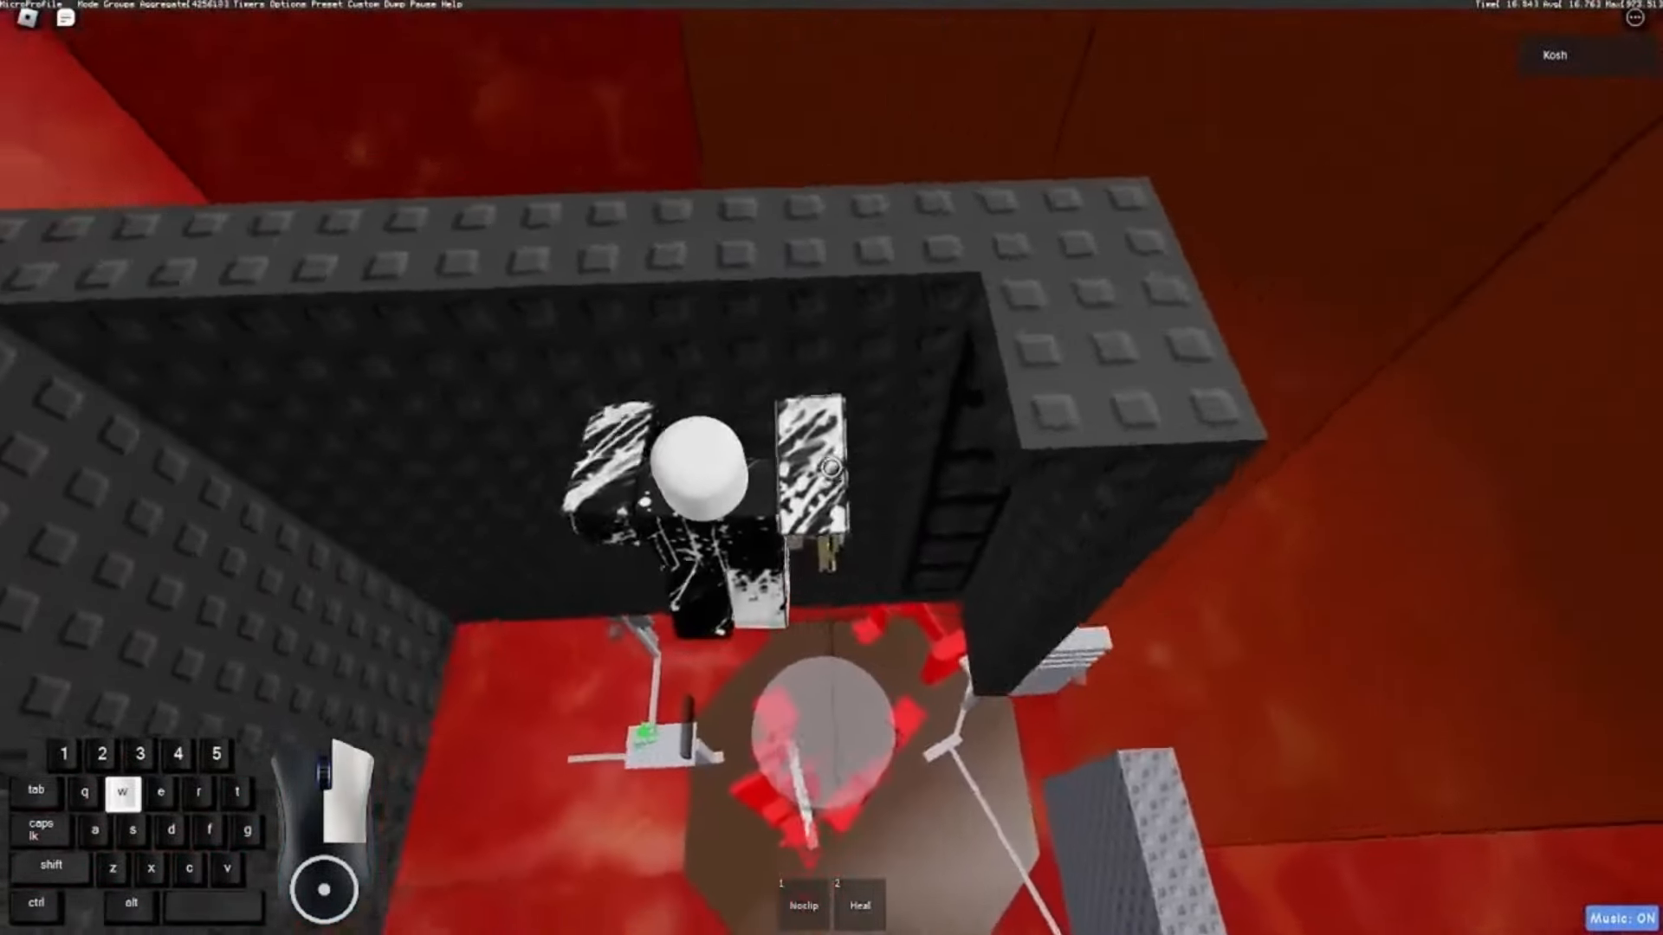